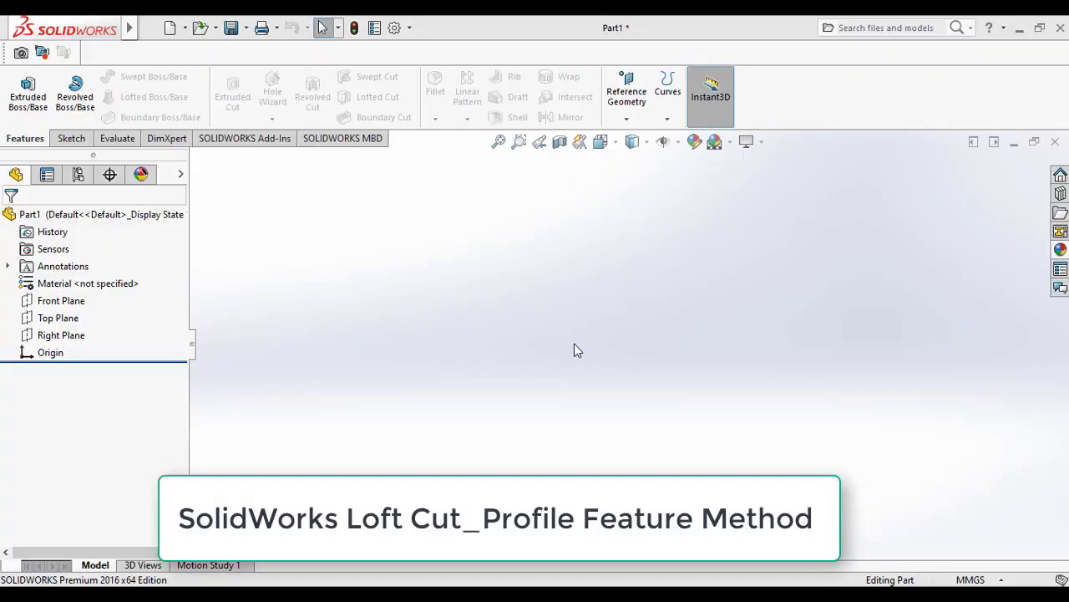
mouse_move(574, 355)
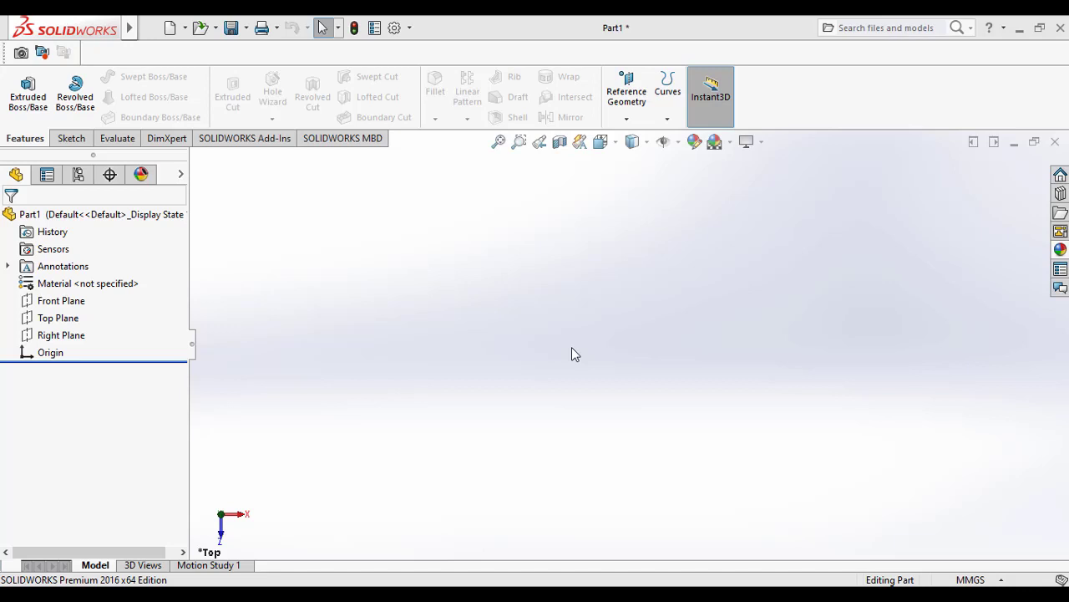
mouse_move(394, 351)
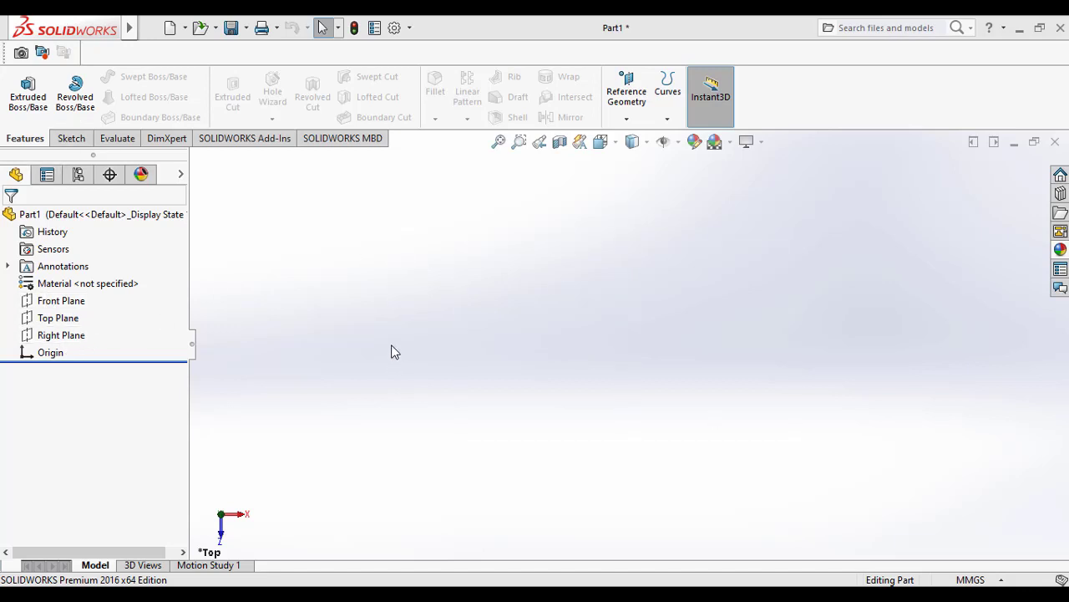
mouse_move(528, 291)
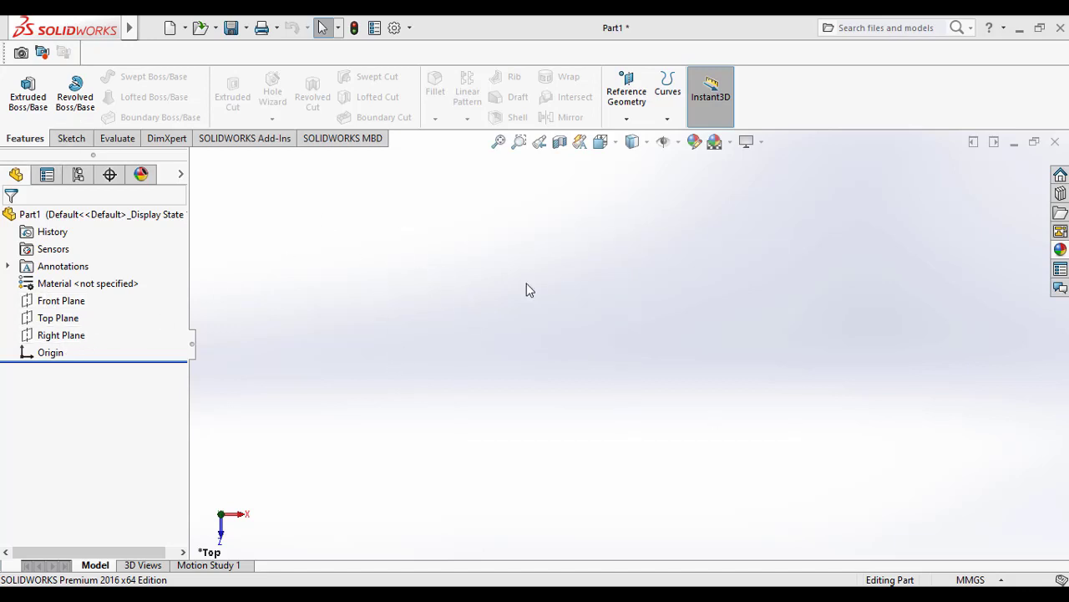
mouse_move(297, 376)
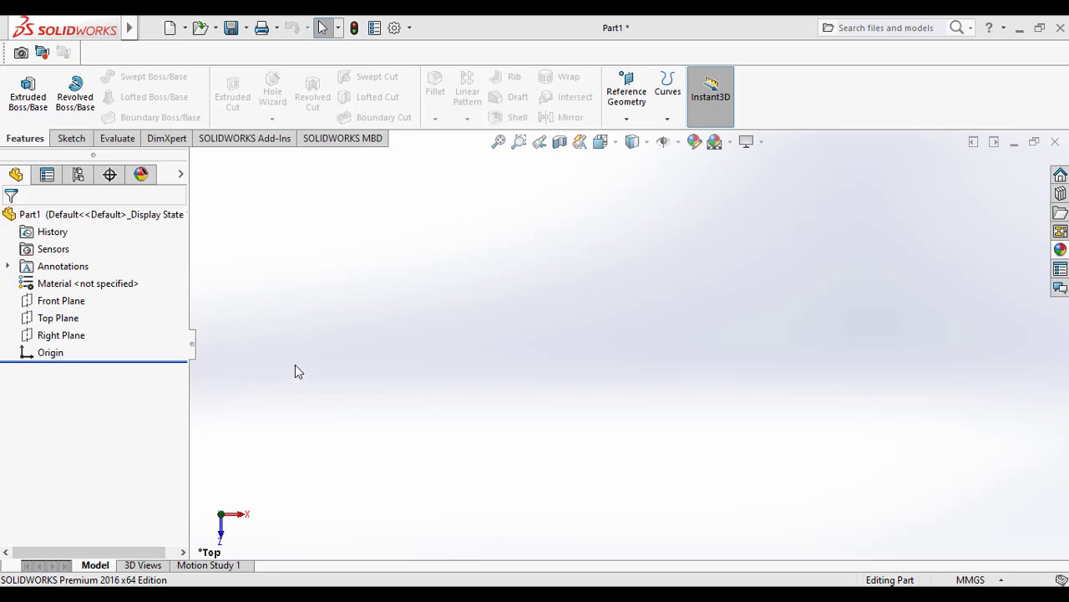
mouse_move(311, 331)
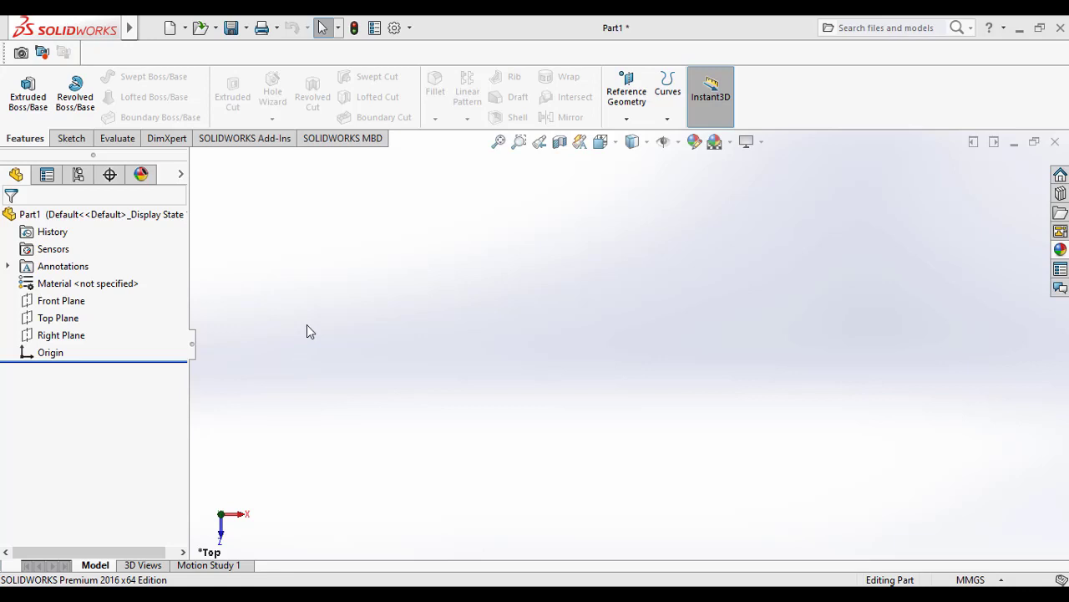
mouse_move(182, 391)
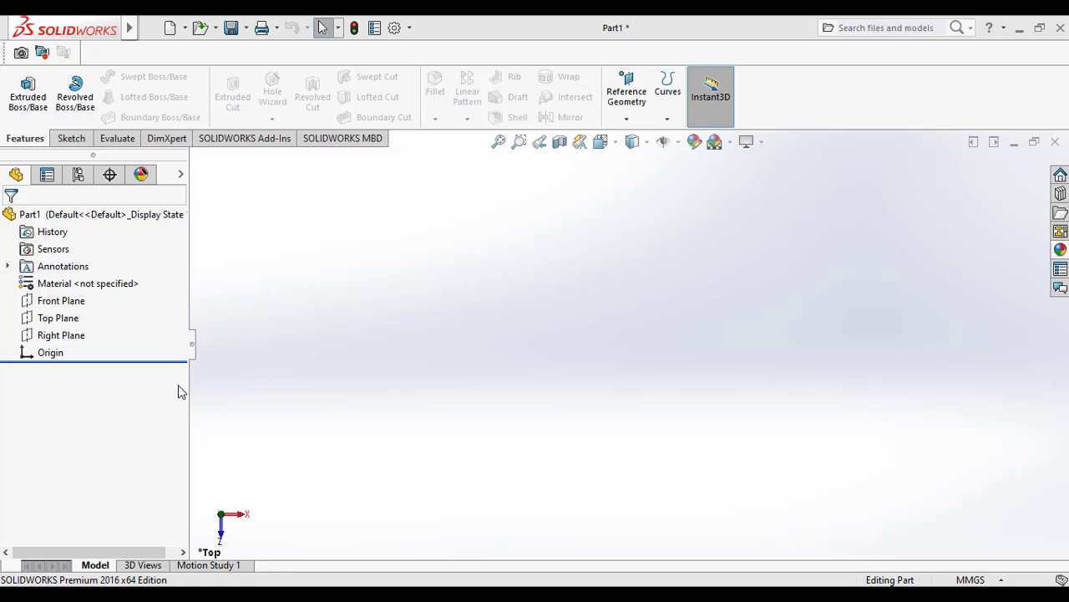
Start a sketch on the Top Plane and draw a centre rectangle from the origin
click(57, 317)
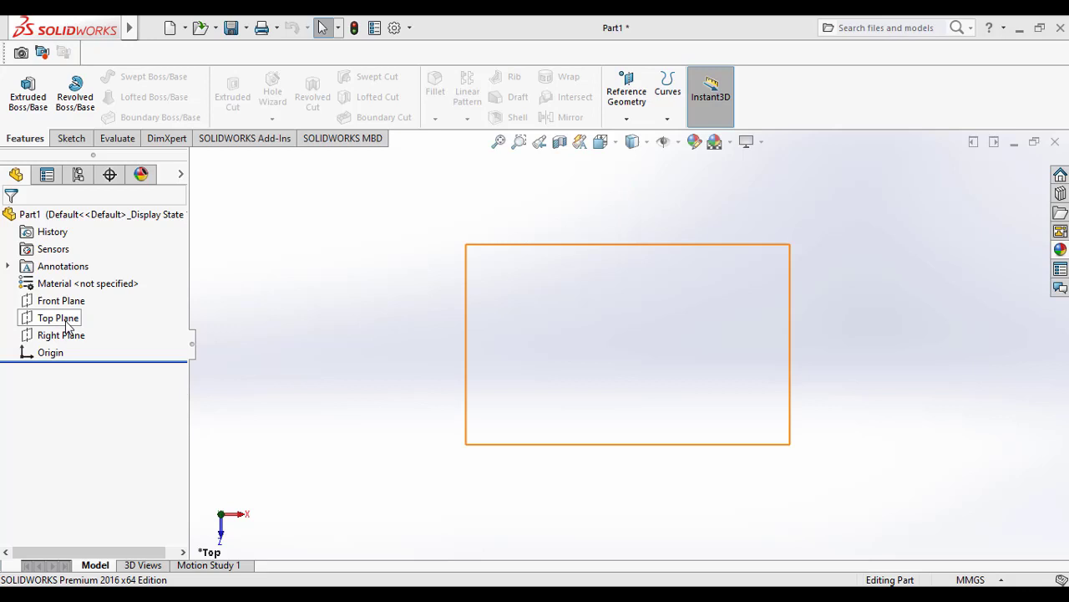
click(58, 317)
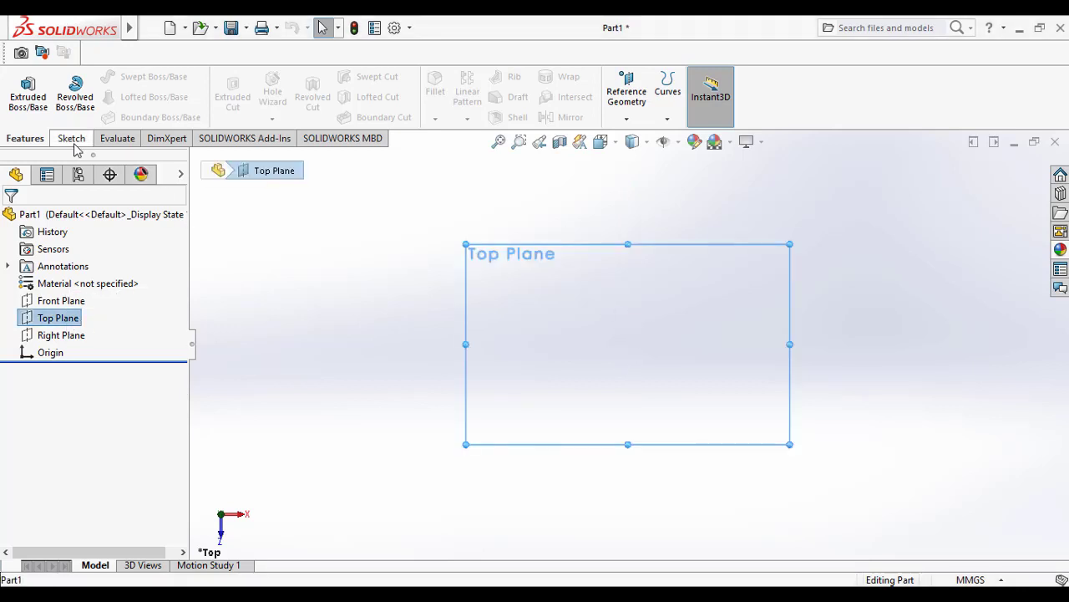
click(70, 137)
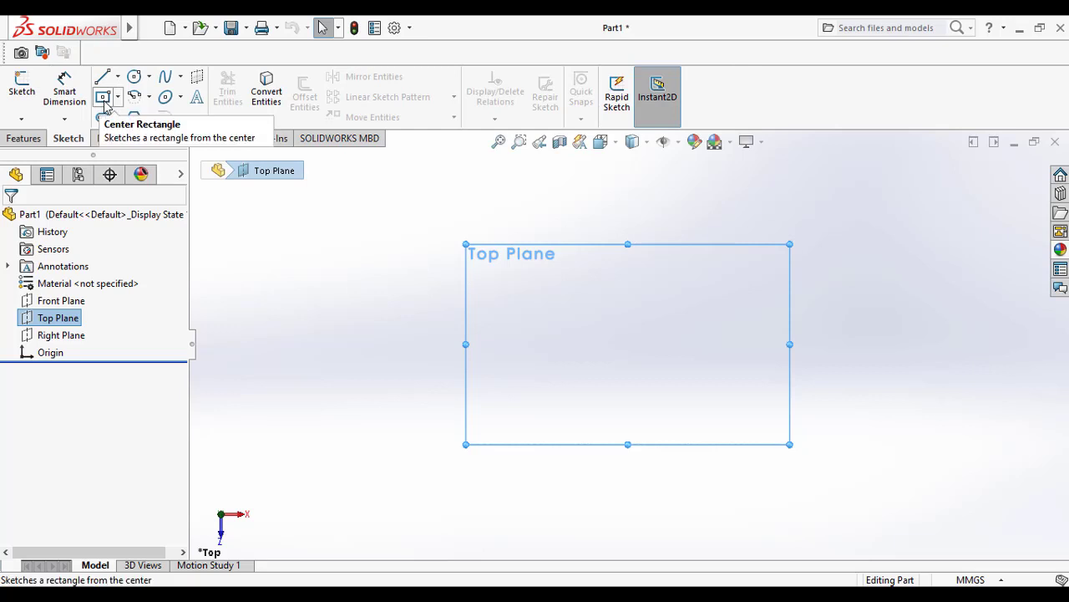
click(103, 96)
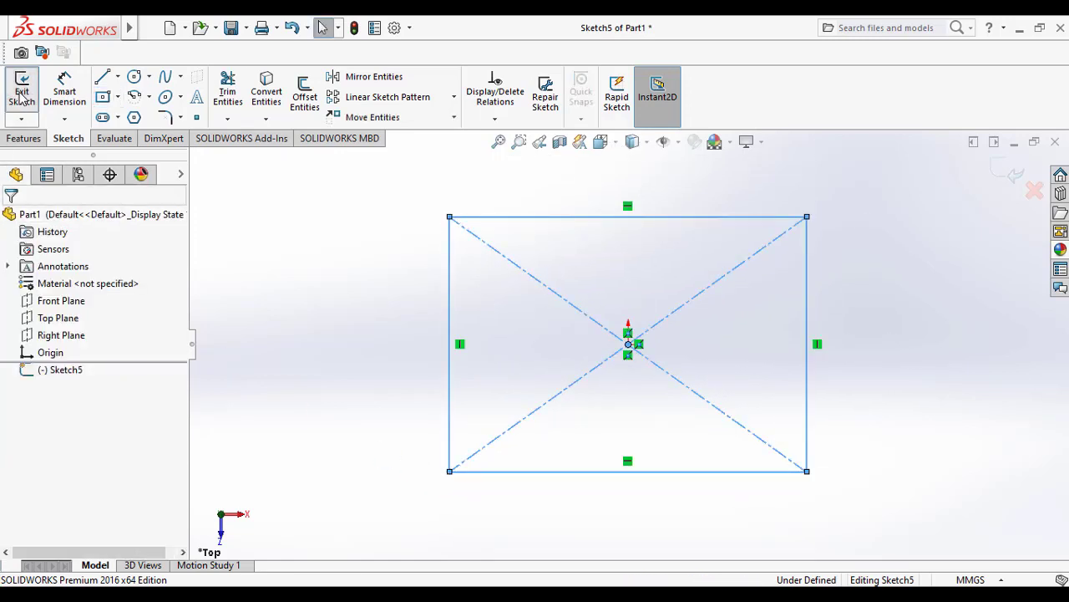
Extrude Sketch5's rectangle into a solid block, Boss-Extrude2
click(25, 87)
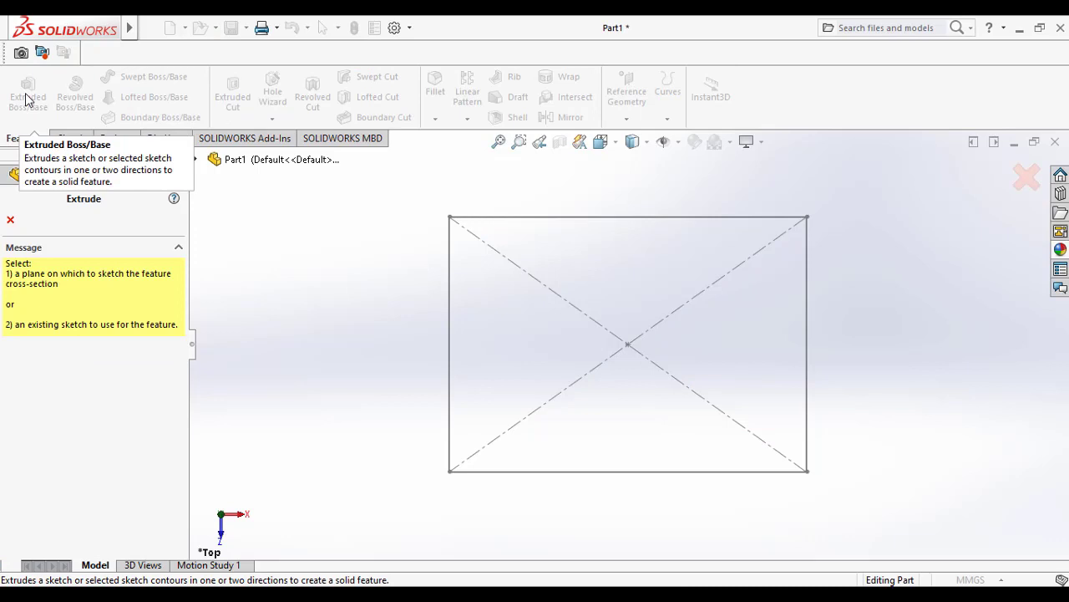
click(10, 221)
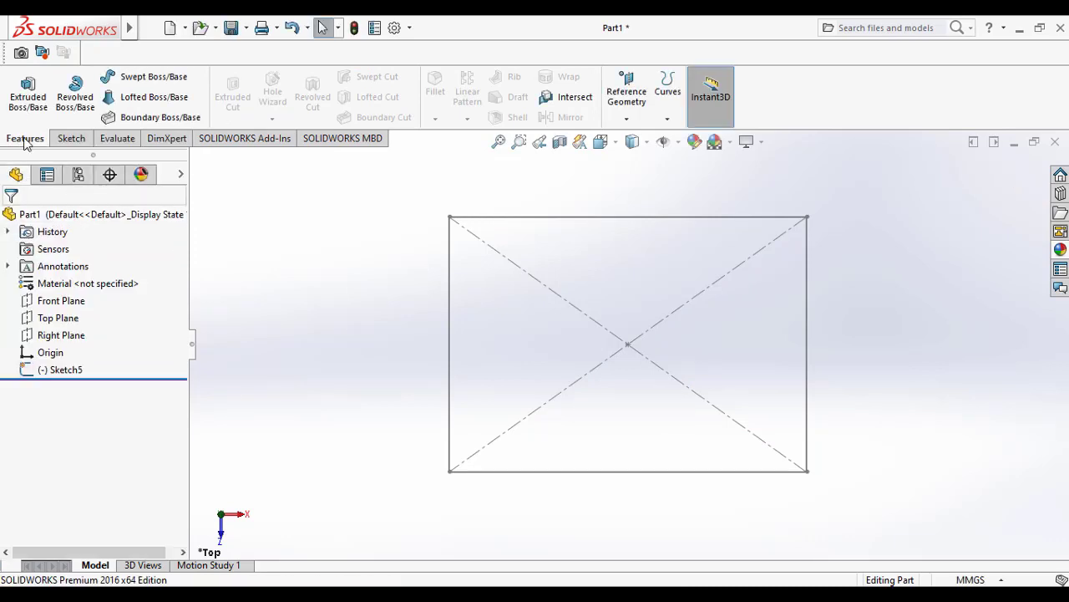
click(65, 369)
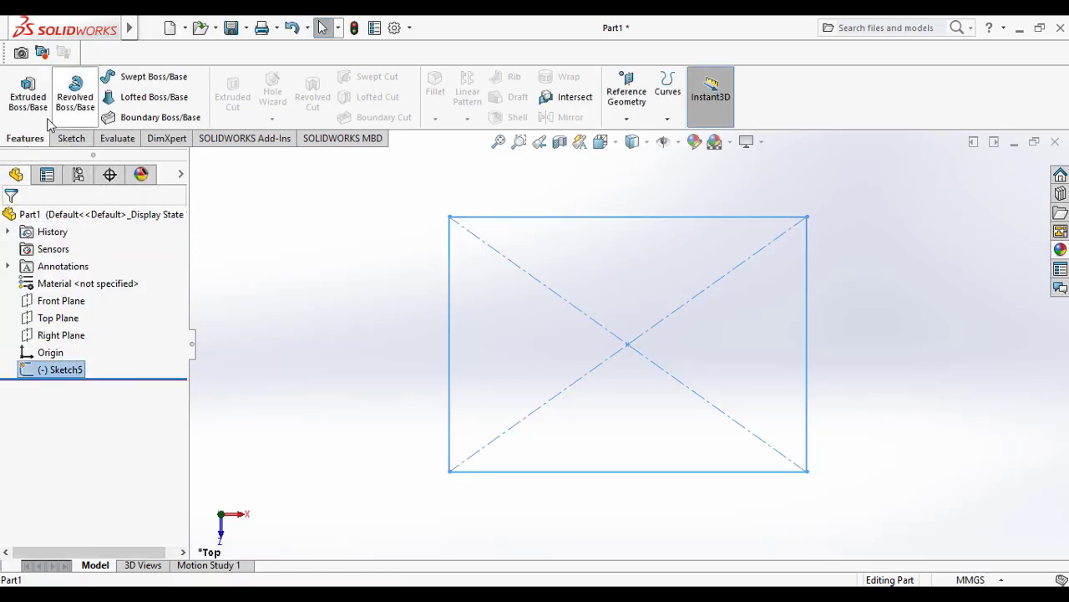
click(27, 84)
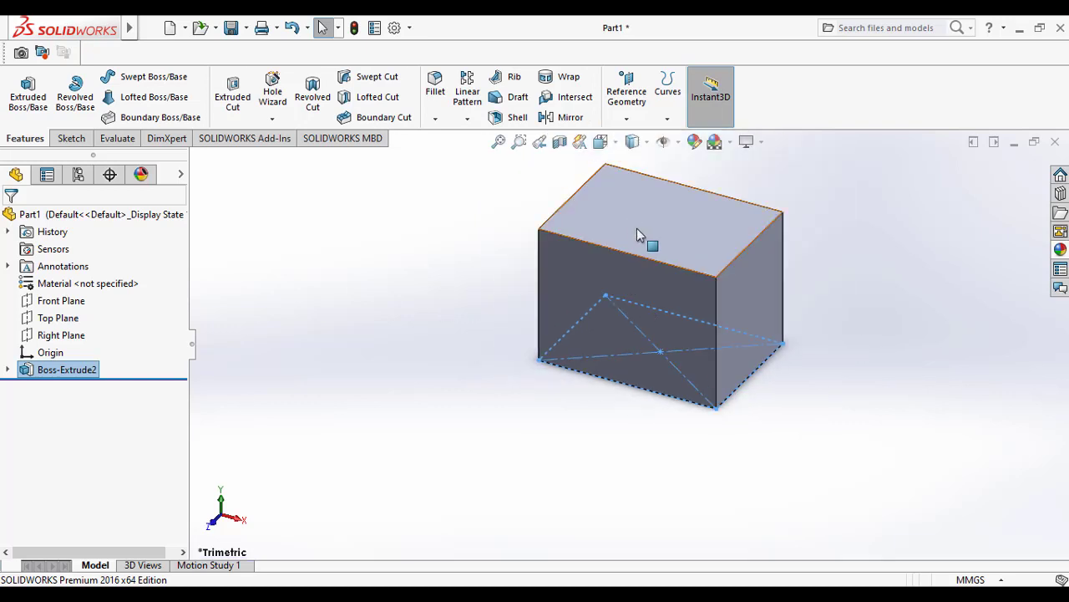
Sketch an origin-centred circle of radius 50.00 mm on the block's top face
right_click(639, 233)
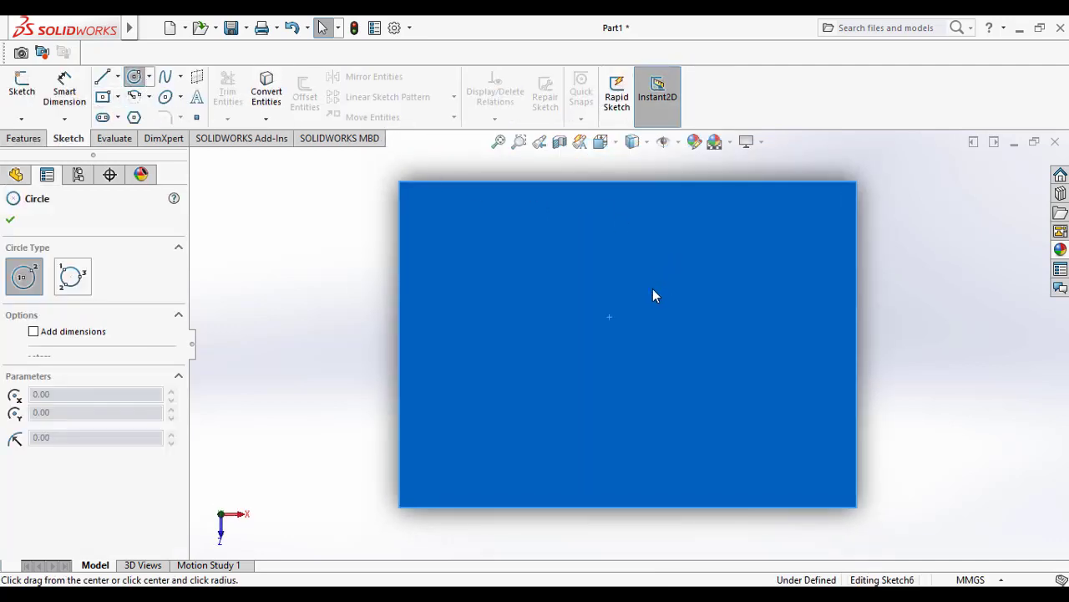
drag(629, 344, 543, 364)
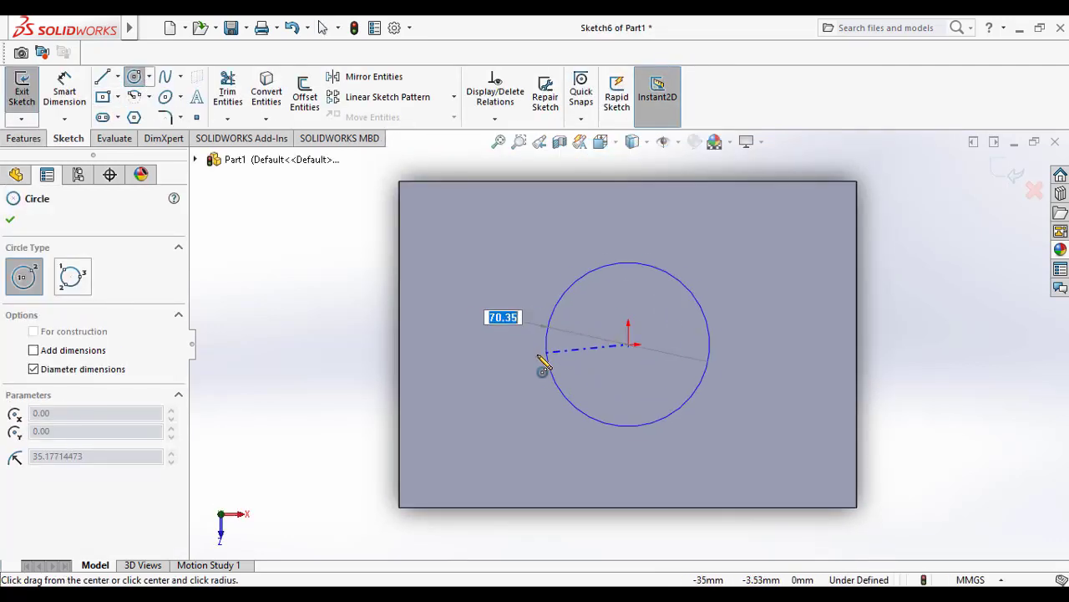
drag(543, 364, 493, 381)
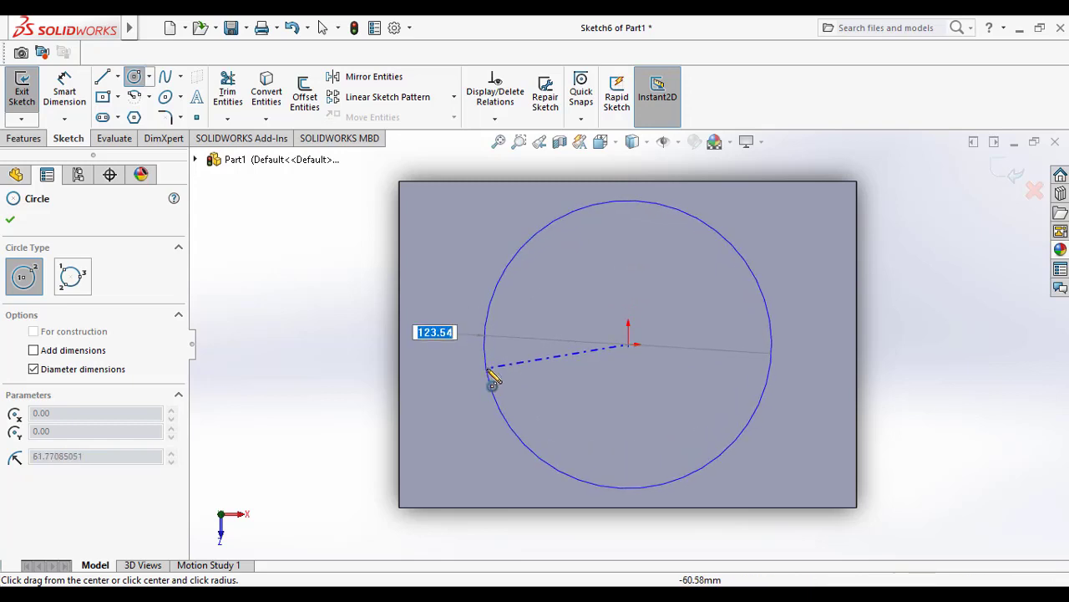
click(492, 376)
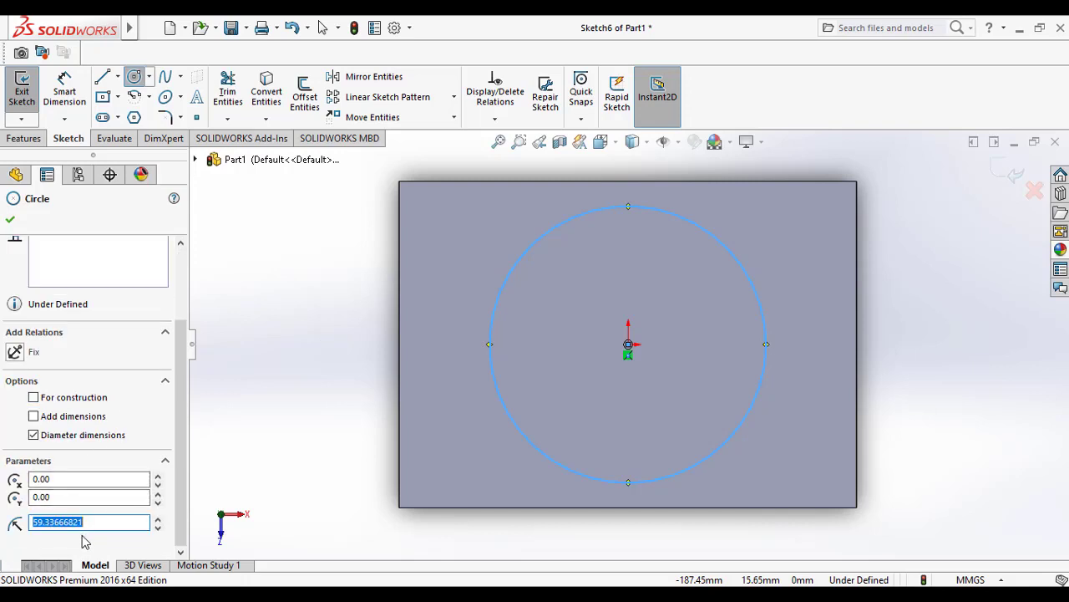
text(50.00)
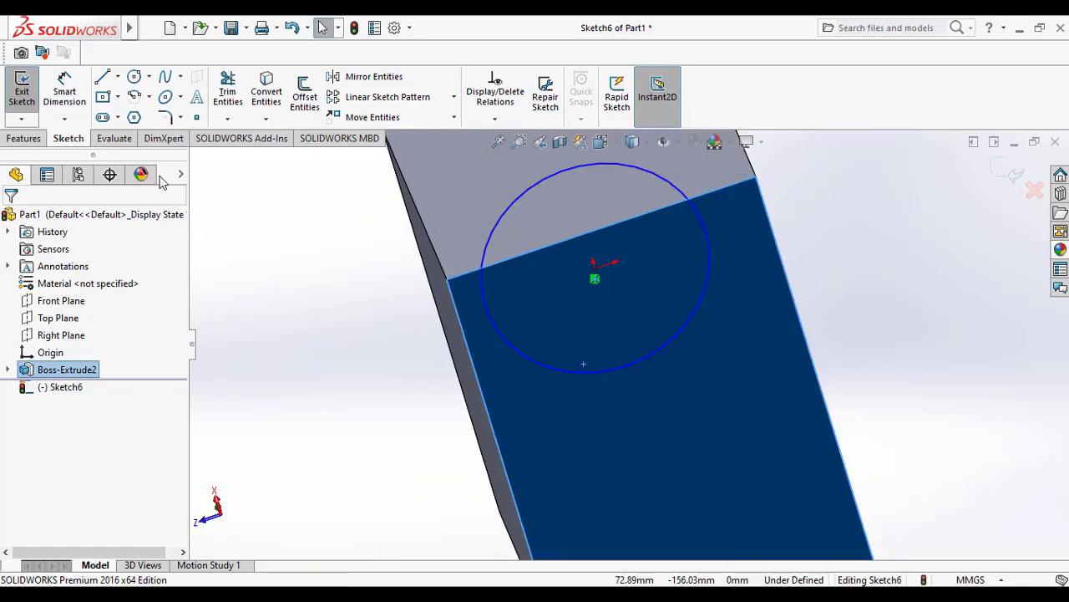
Close the top-face sketch and sketch a second circle on the bottom face as Sketch7
click(20, 91)
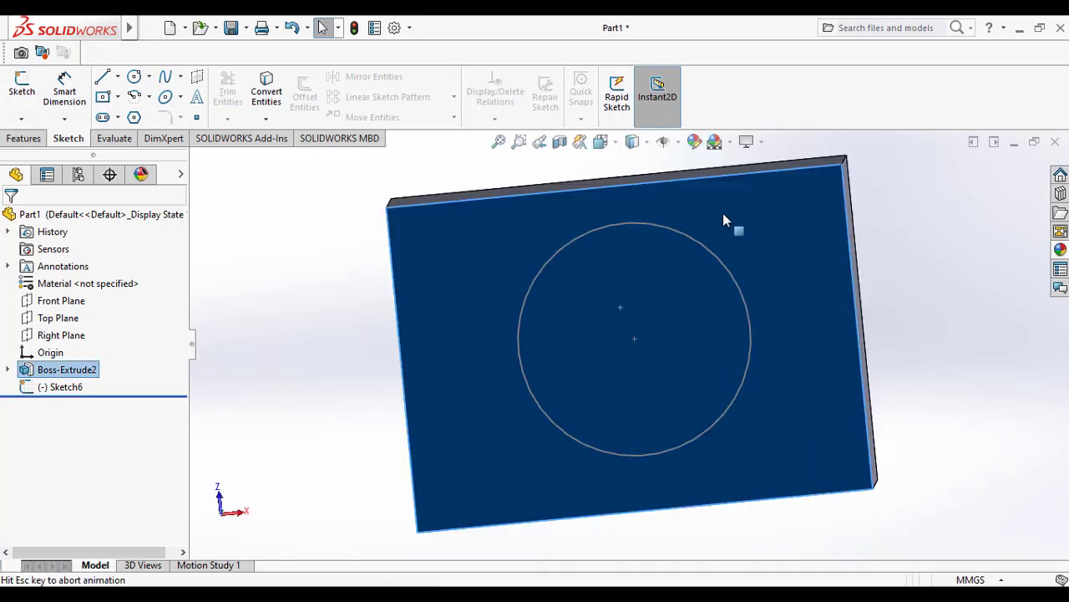
click(133, 77)
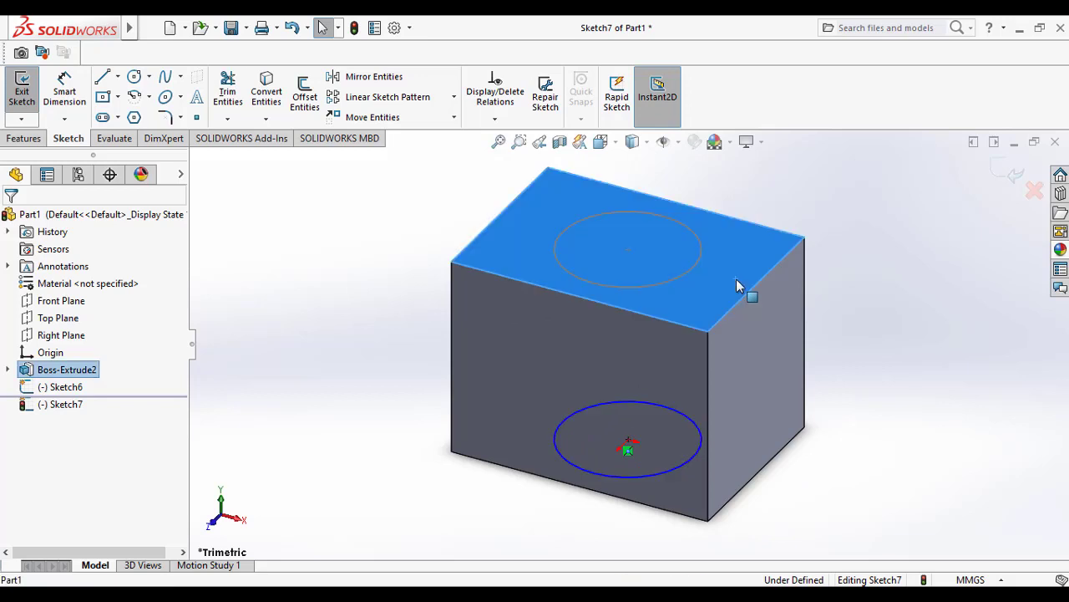
click(20, 90)
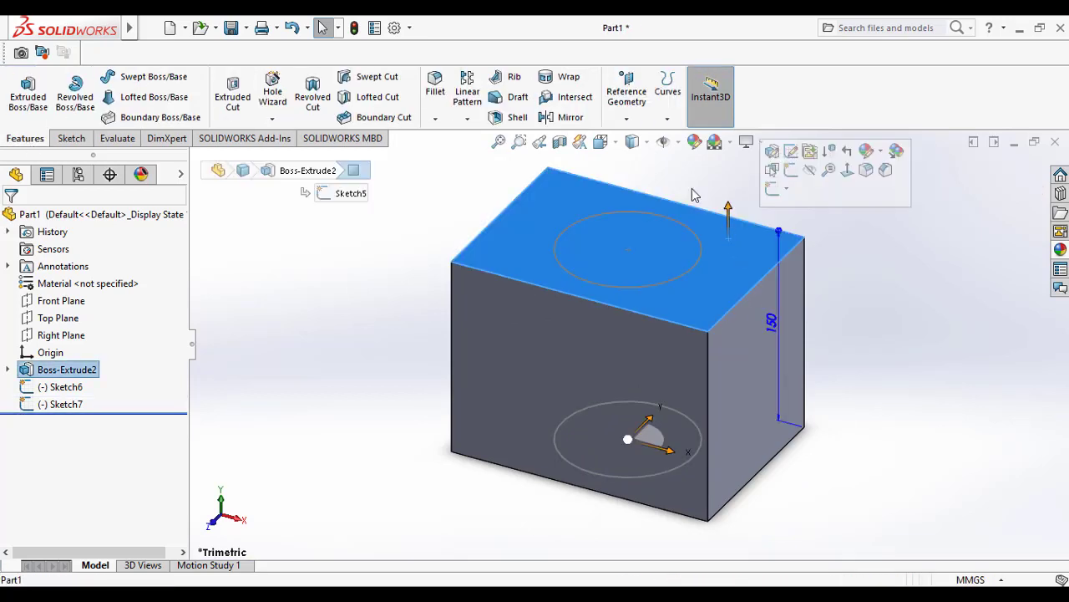
Create Plane1 offset 75 mm from the top face, flipped into the block
click(625, 92)
text(00)
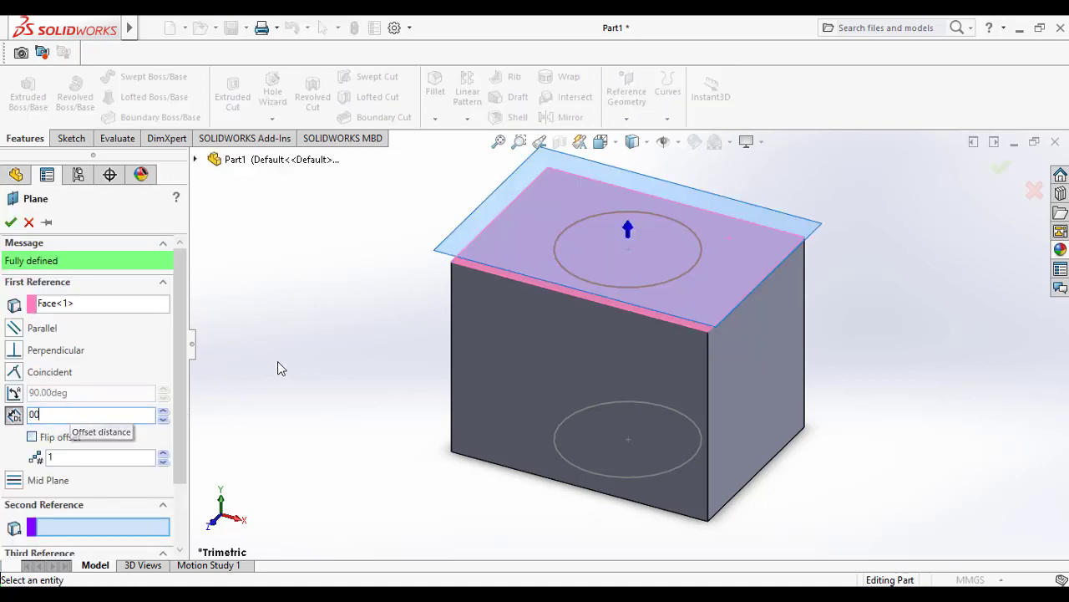
click(32, 438)
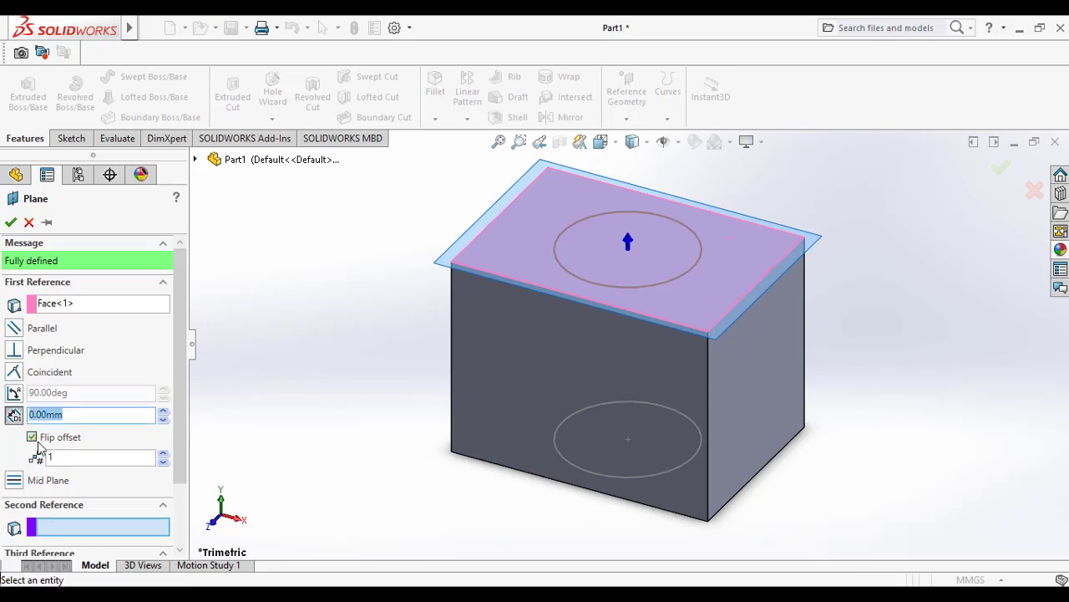
text(75)
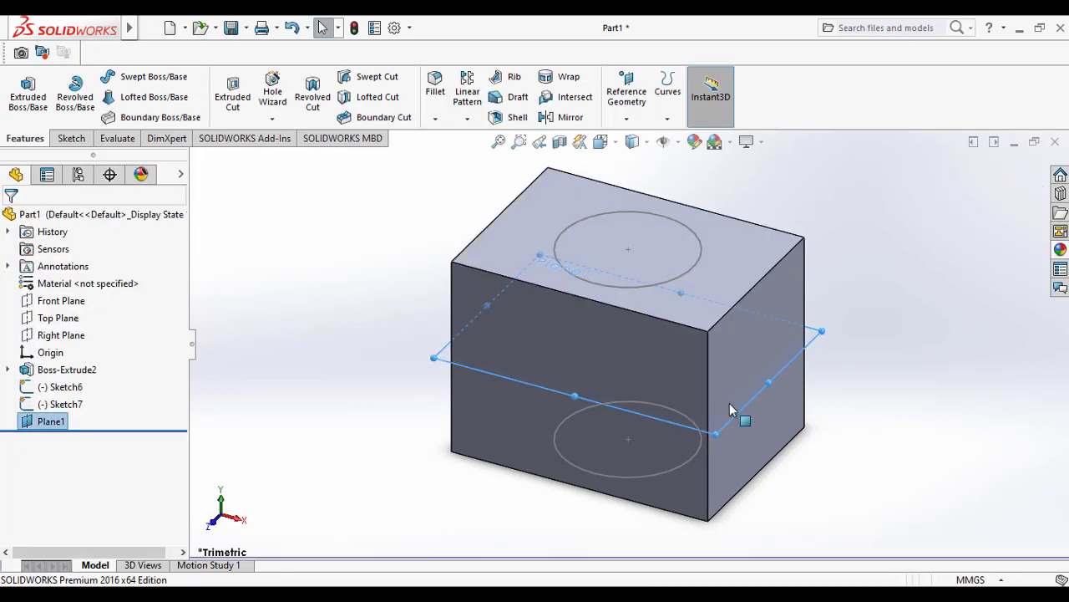
Sketch an origin-centred 25.00 mm circle on Plane1 and close it as Sketch8
click(50, 421)
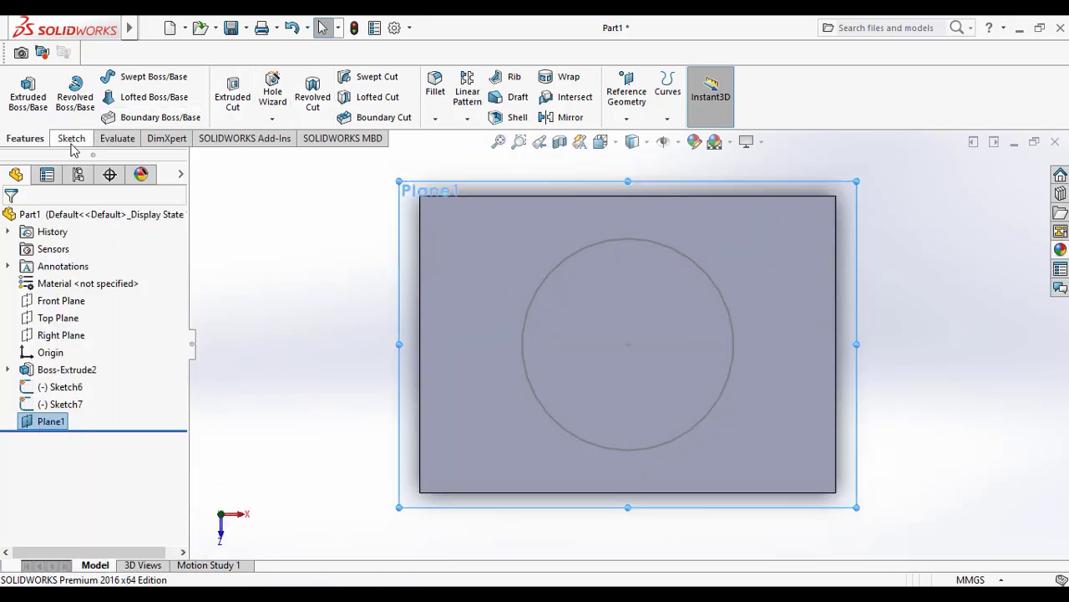
click(70, 137)
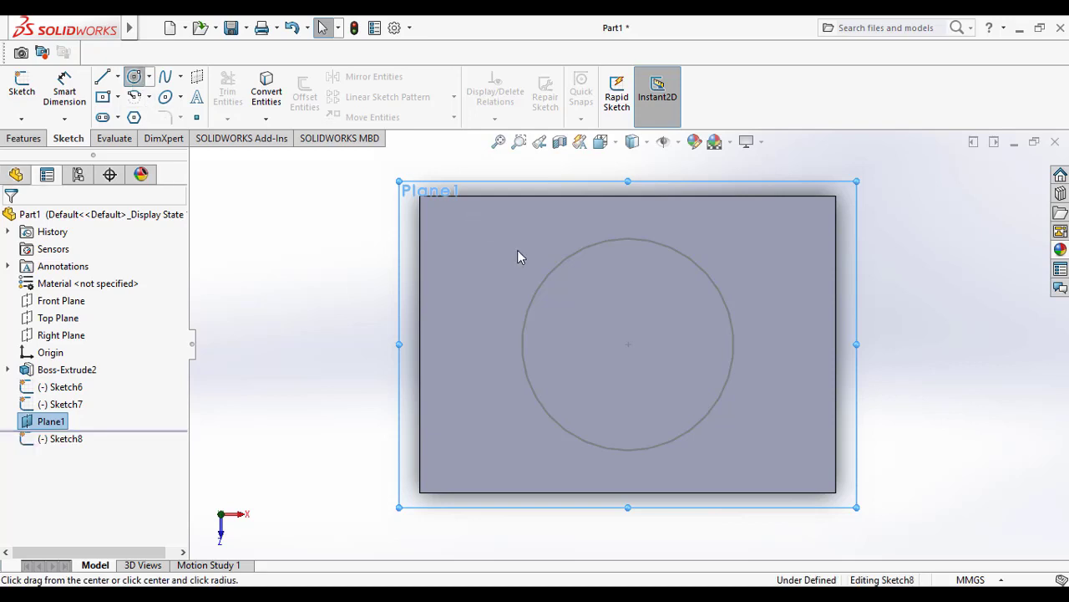
click(629, 345)
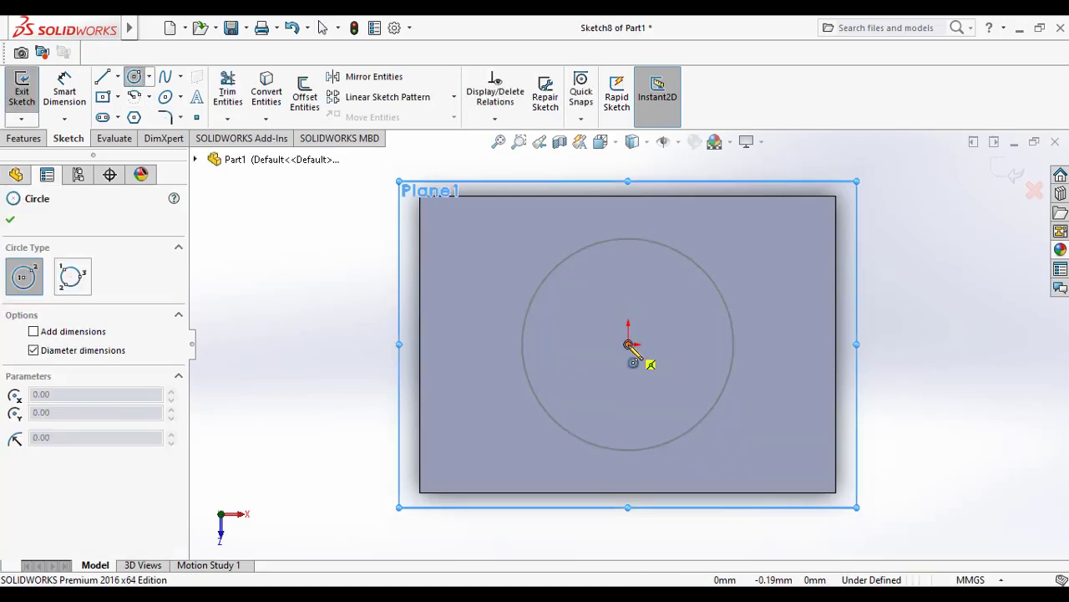
drag(628, 344, 591, 381)
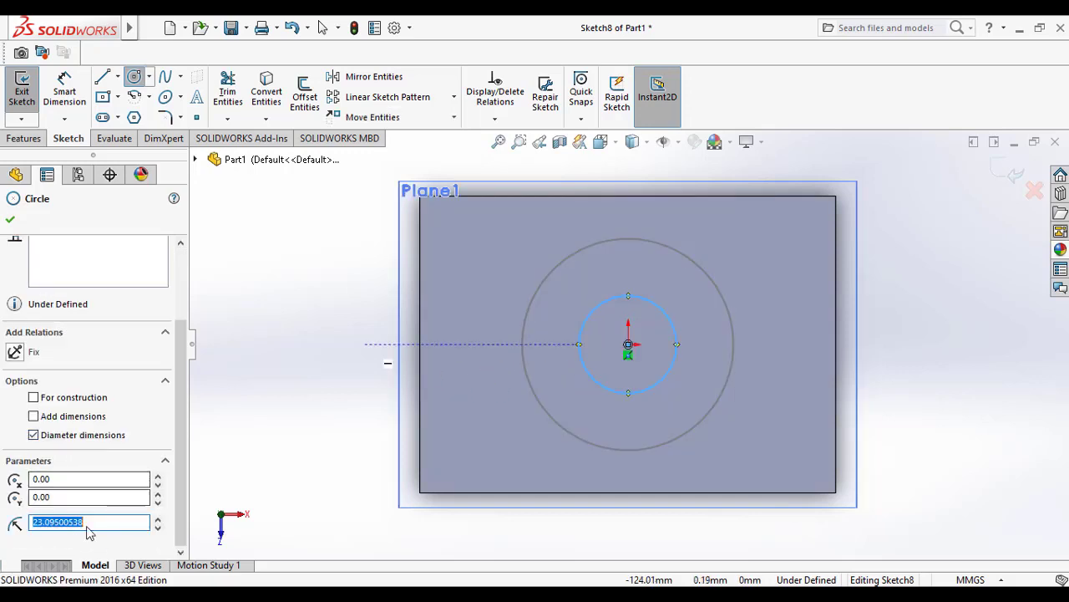
text(25.00)
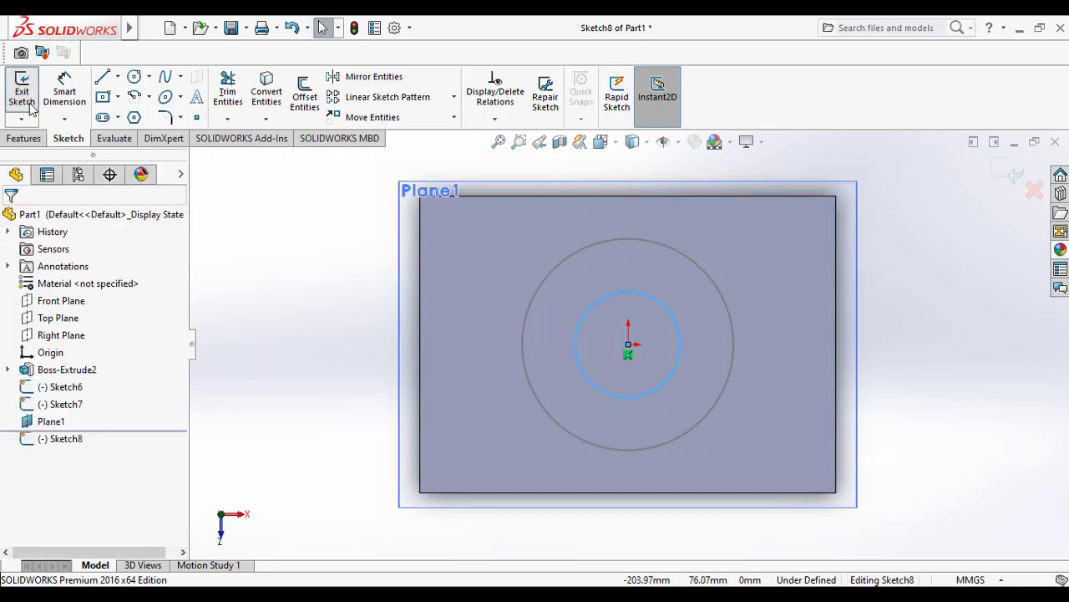
click(20, 90)
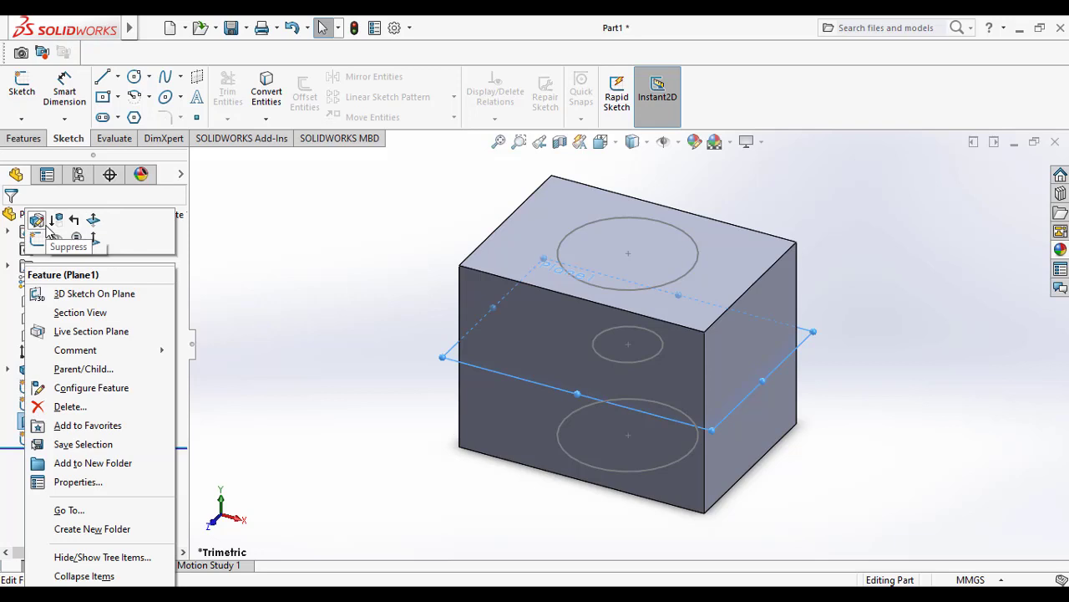
Hide Plane1 and begin a Lofted Cut feature
click(282, 490)
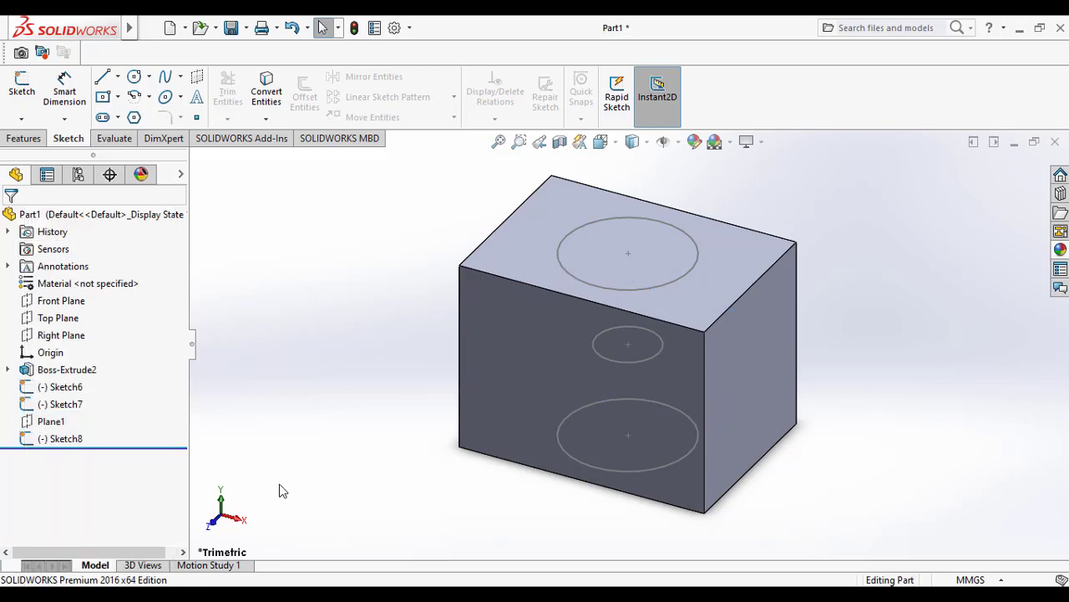
click(24, 137)
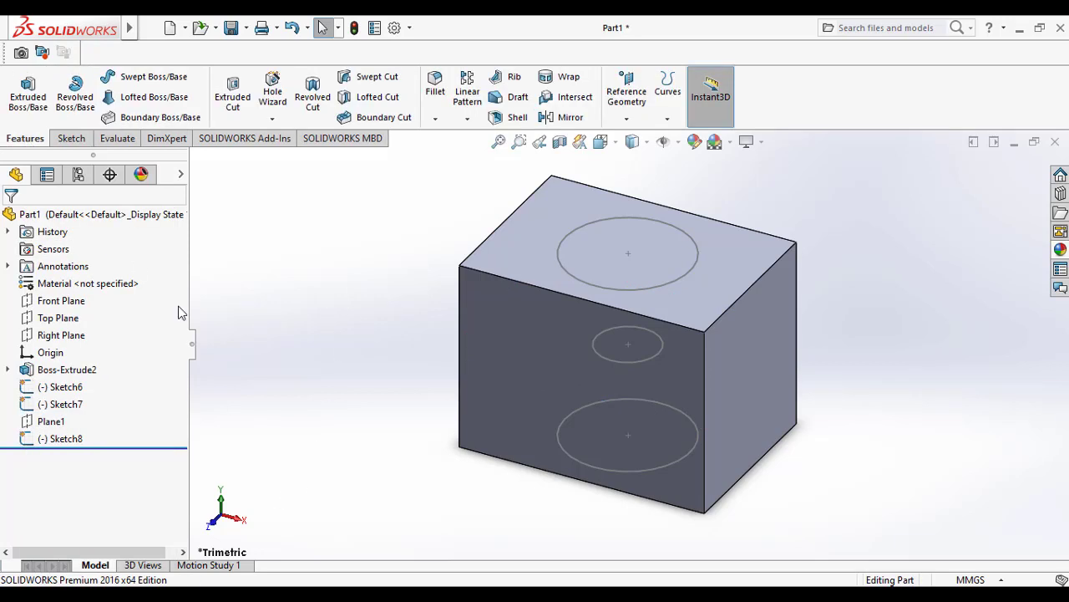
mouse_move(374, 97)
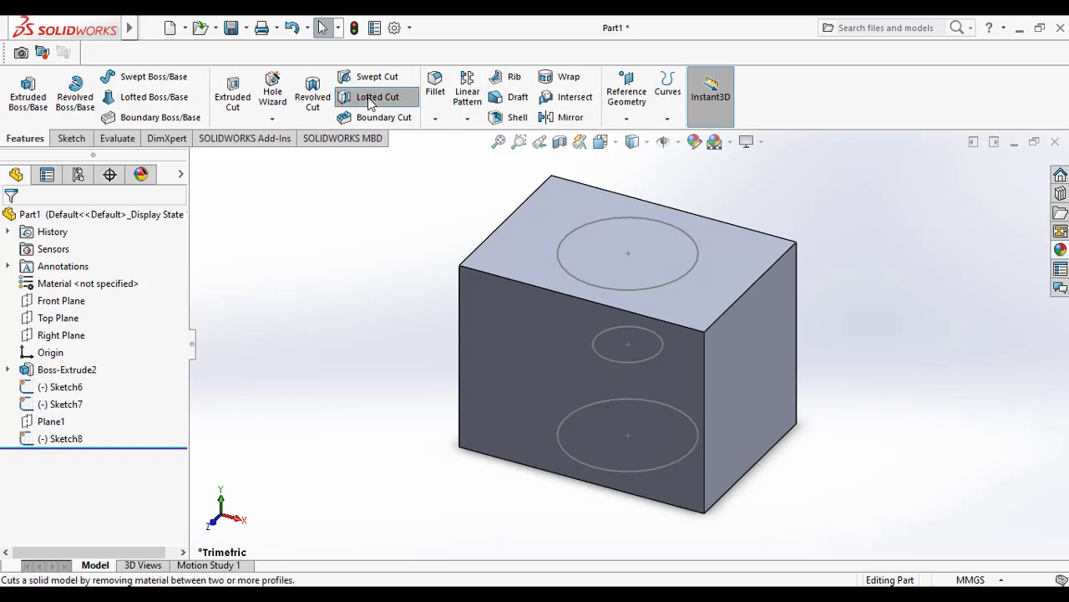
click(379, 97)
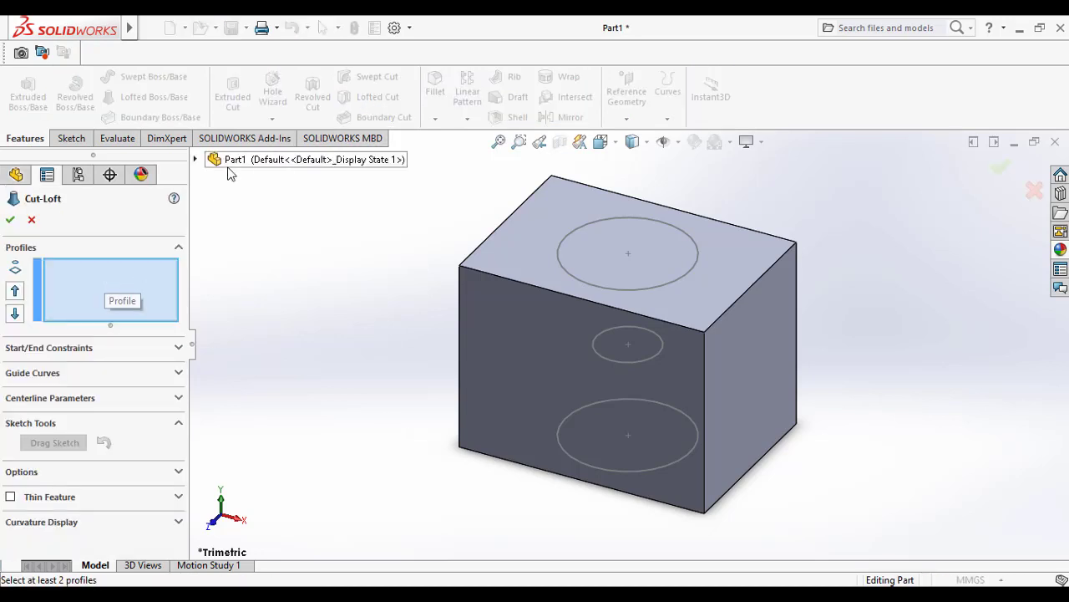
Add Sketch6, Sketch8 and Sketch7 circles as the Cut-Loft profiles in order
click(628, 254)
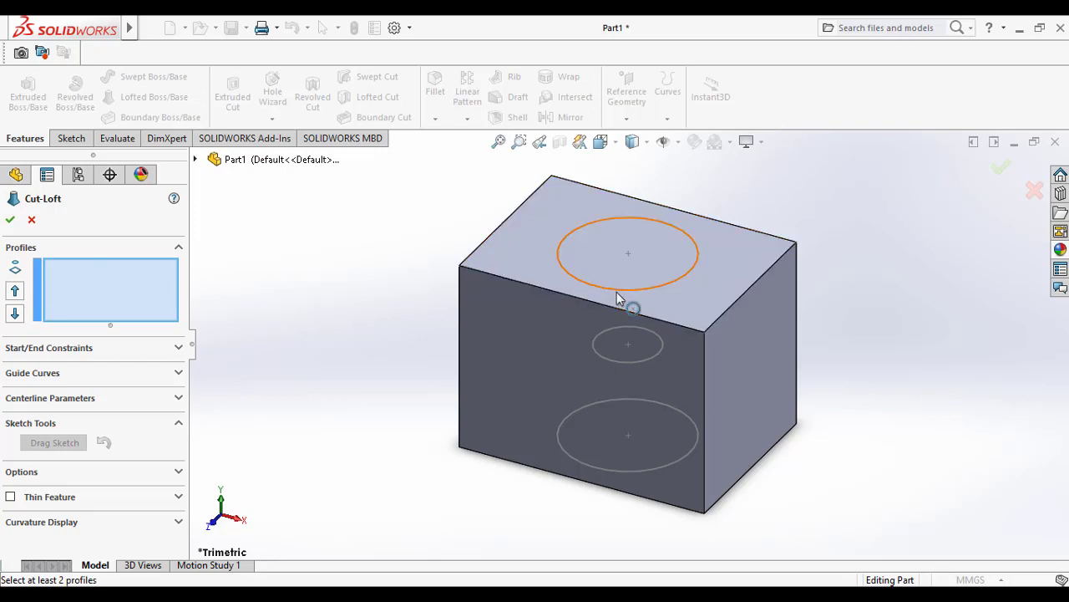
mouse_move(593, 291)
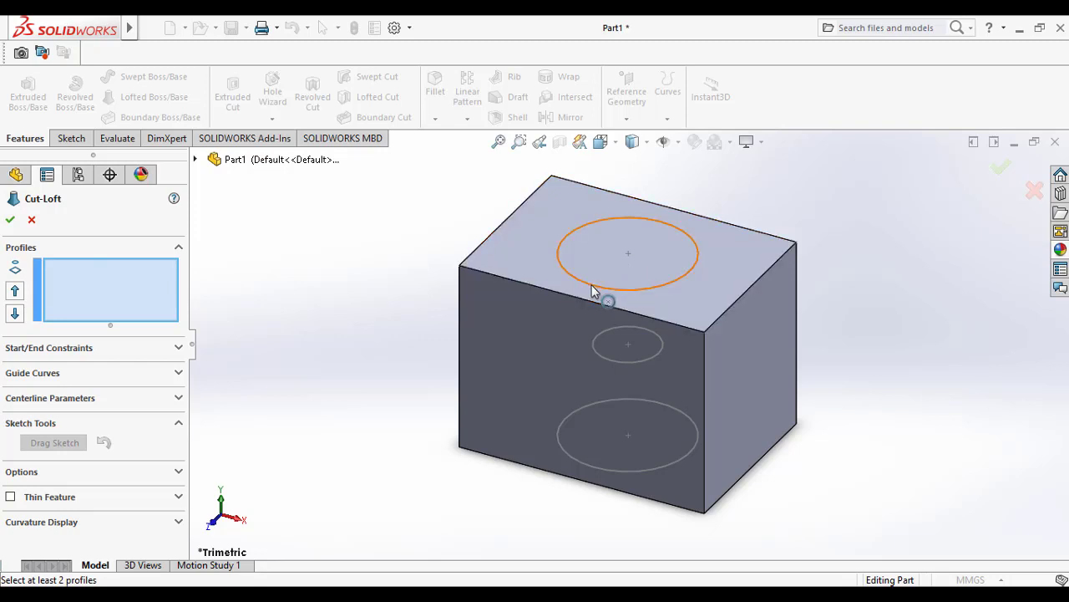
click(591, 288)
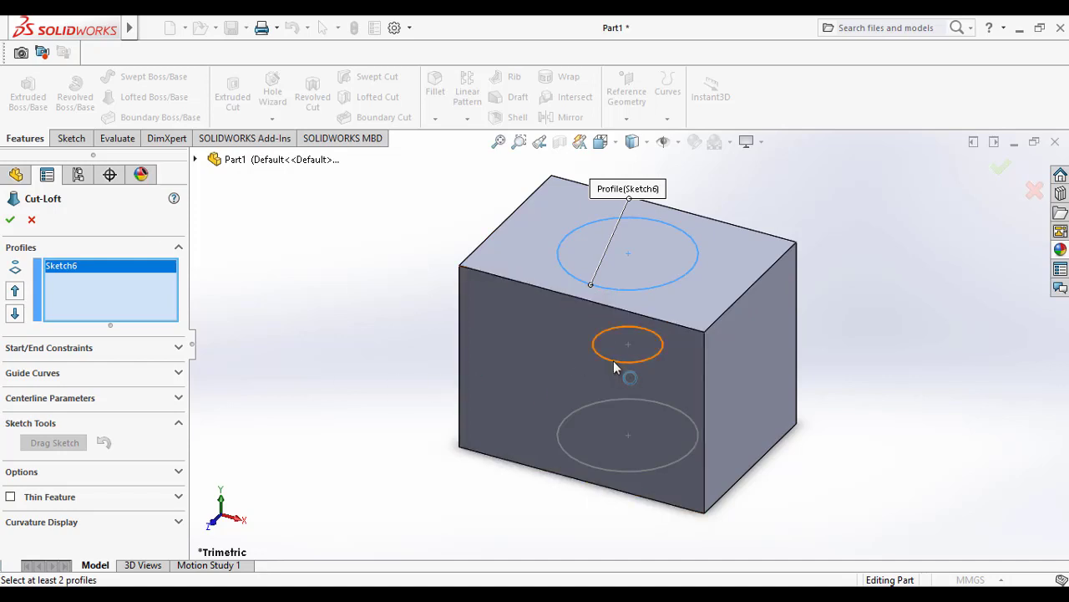
click(628, 344)
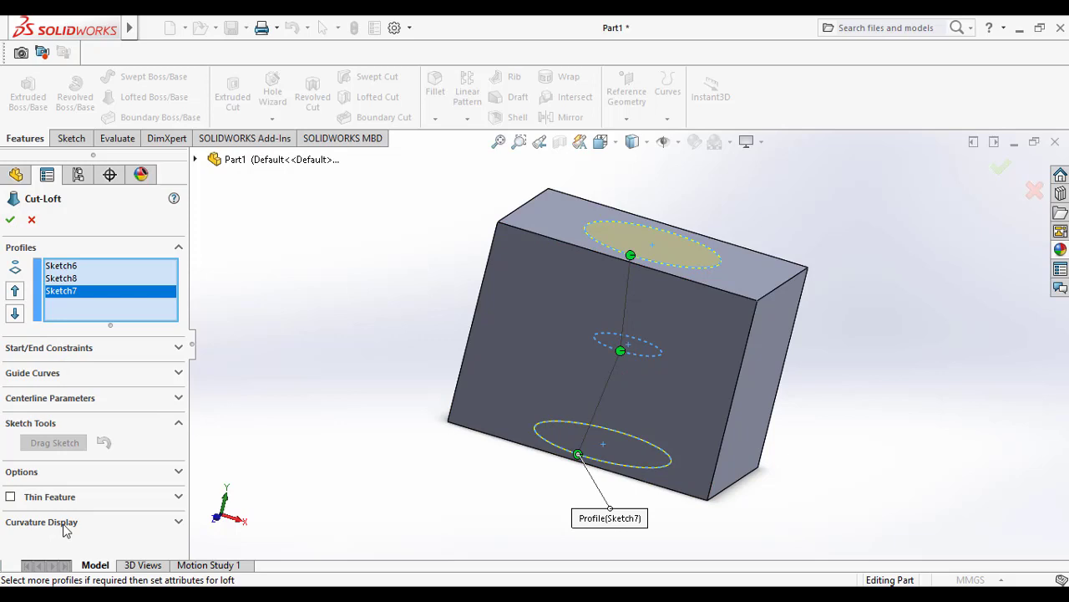
Enable mesh preview at density 6, toggling zebra stripes and curvature combs on and off
click(41, 522)
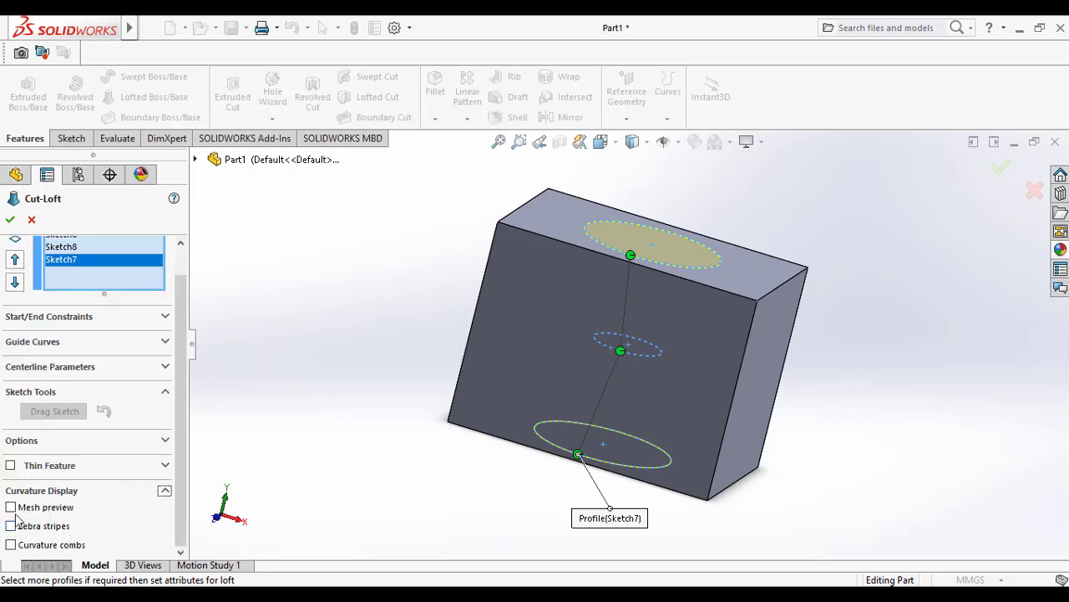
click(18, 506)
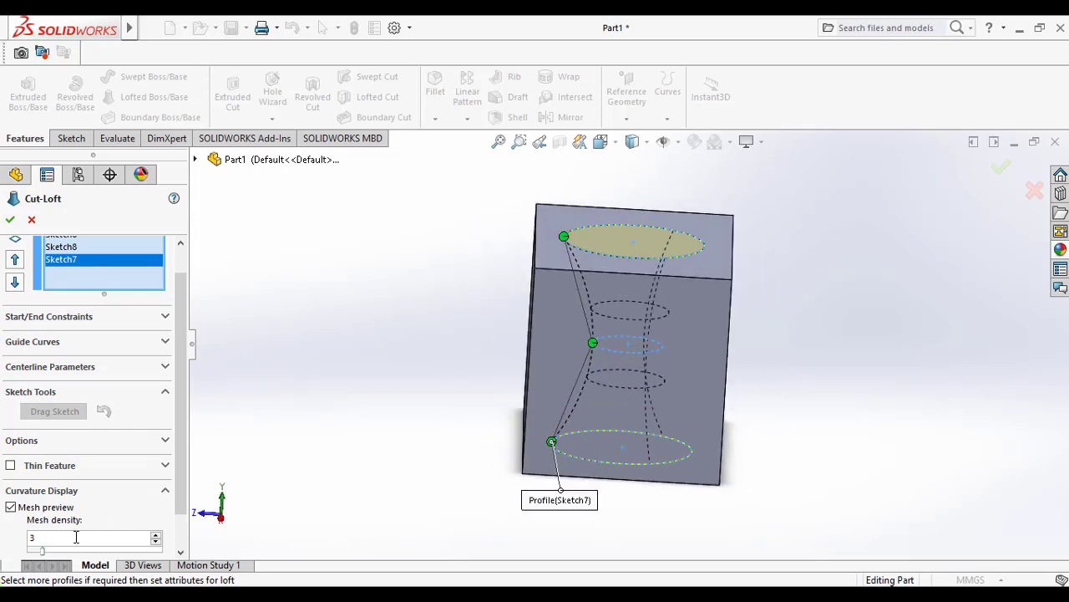
drag(43, 550, 65, 550)
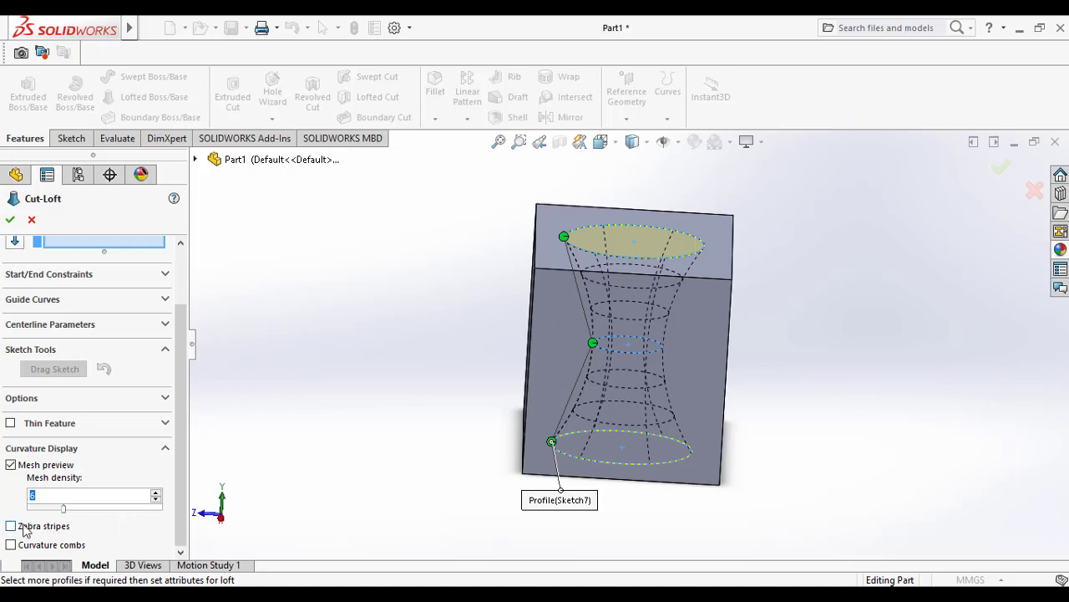
click(14, 525)
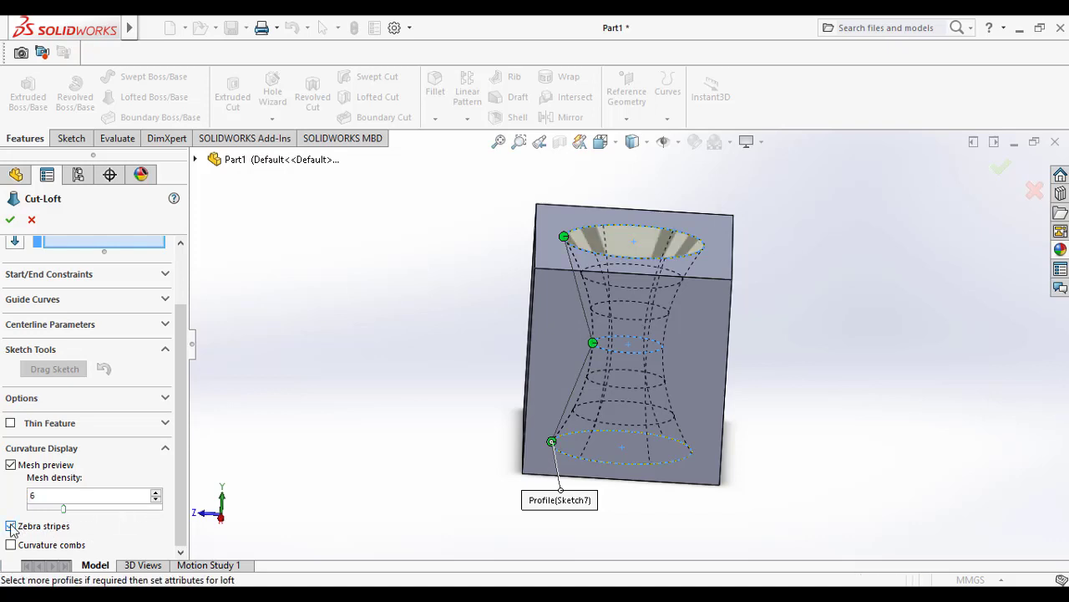
click(10, 525)
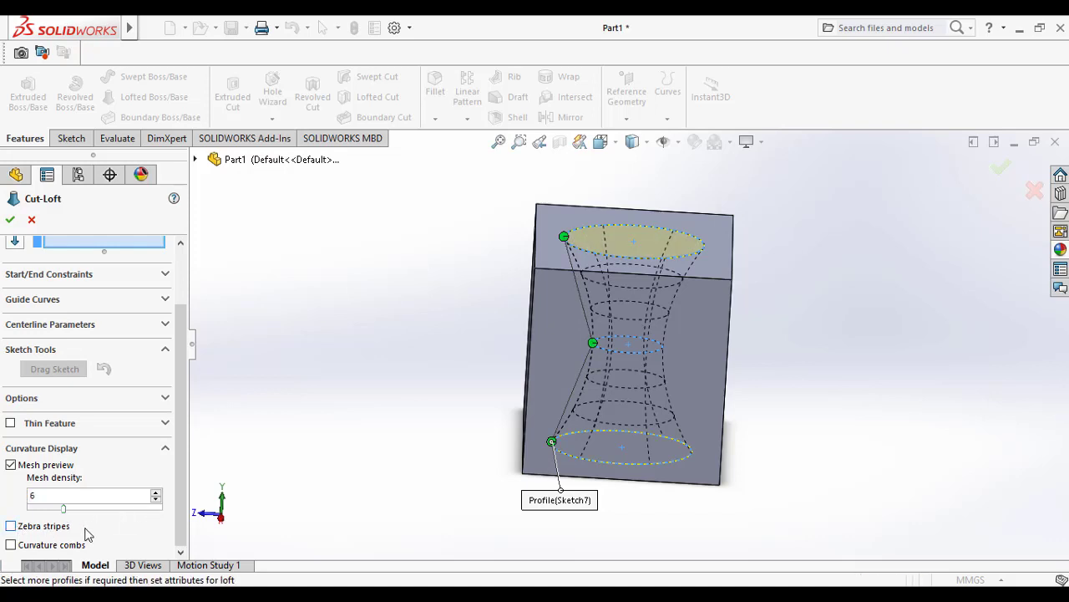
click(16, 544)
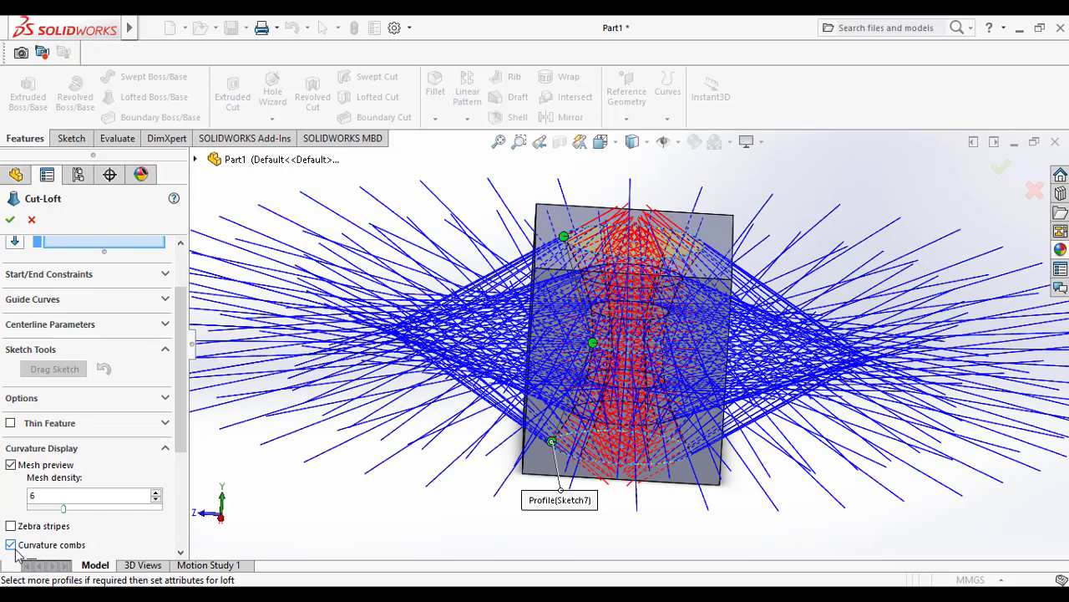
click(14, 544)
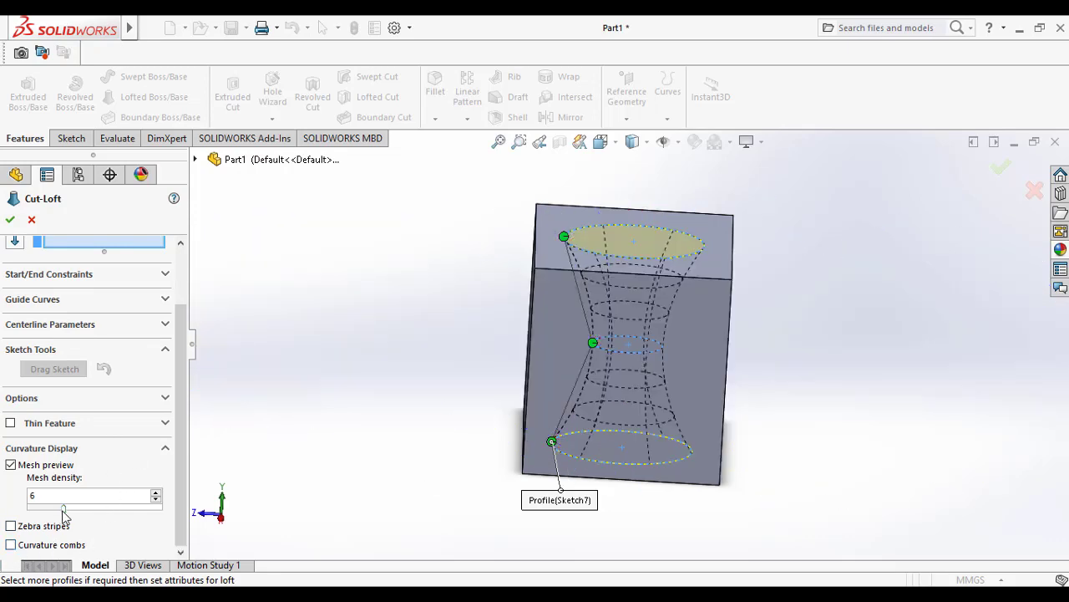
click(156, 491)
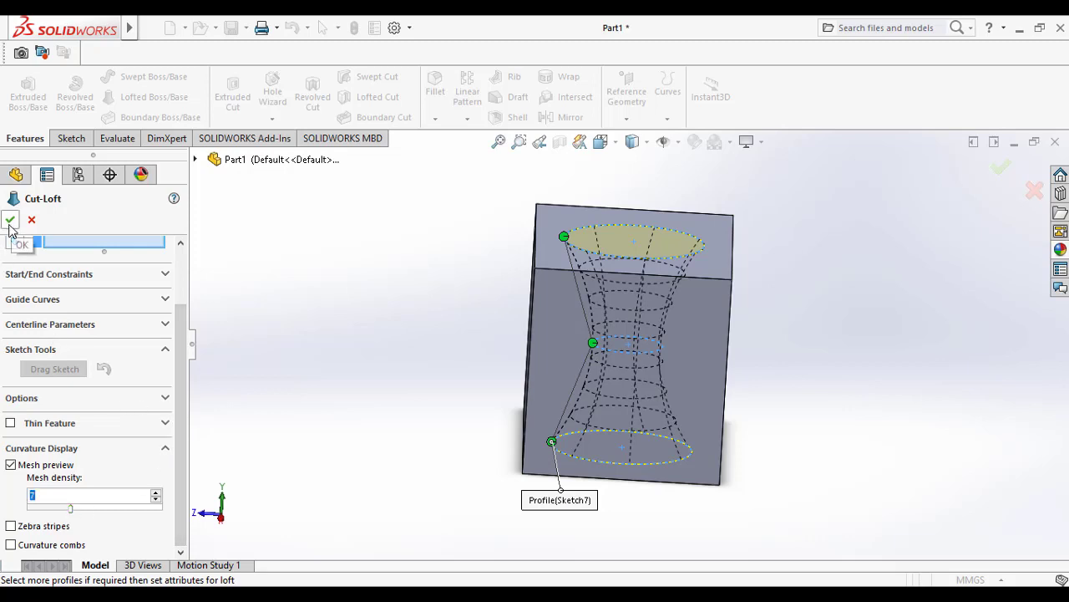
Confirm the Cut-Loft, creating the hourglass hole as Cut-Loft2
click(11, 221)
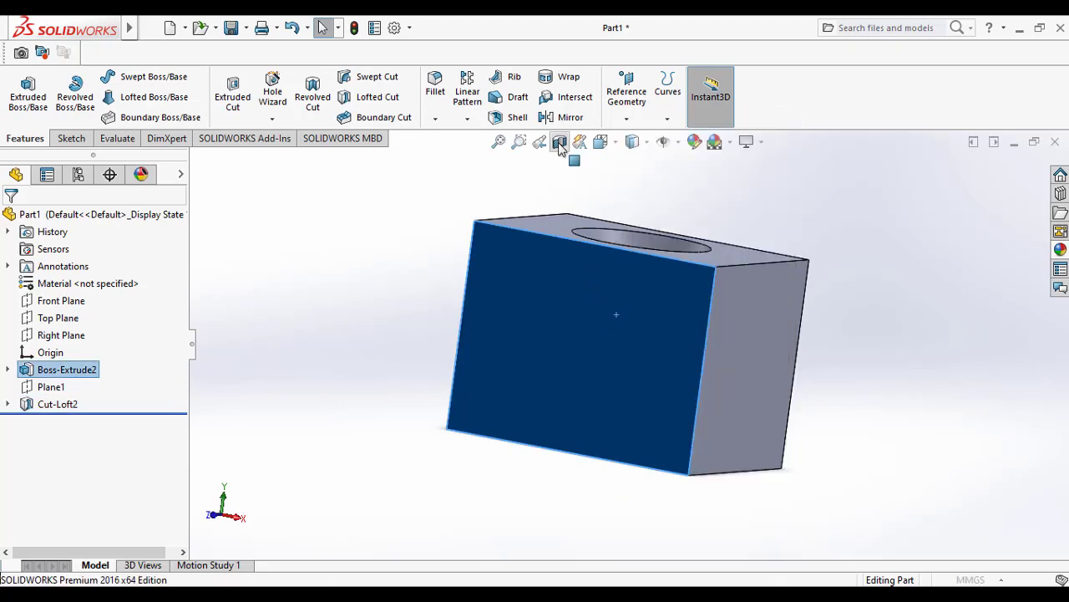
Section the block at about -58 mm through its middle, exposing the hourglass cavity
click(558, 140)
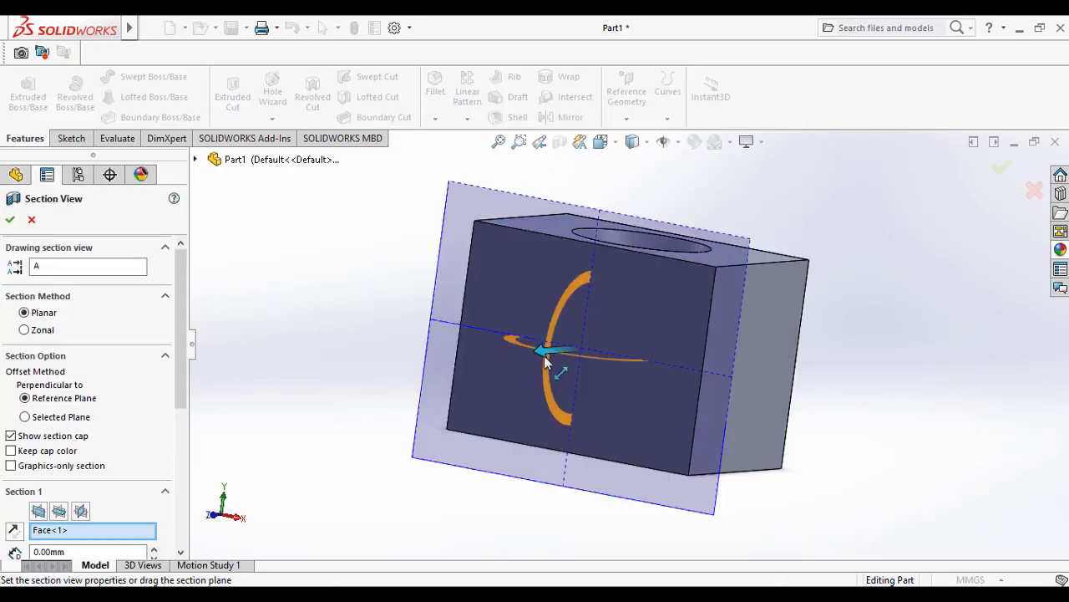
drag(543, 359, 727, 284)
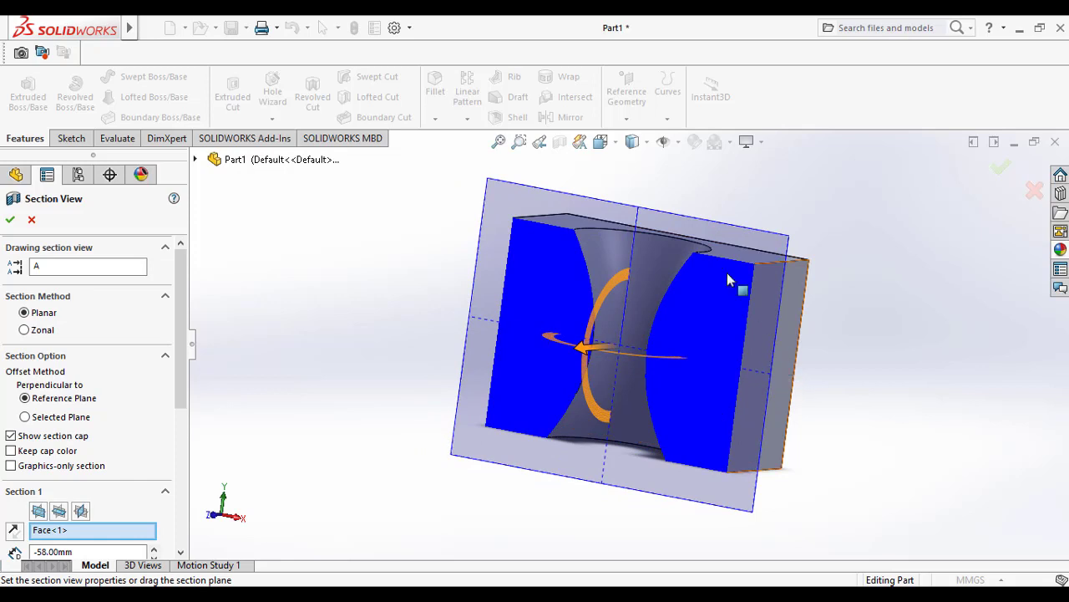
click(10, 219)
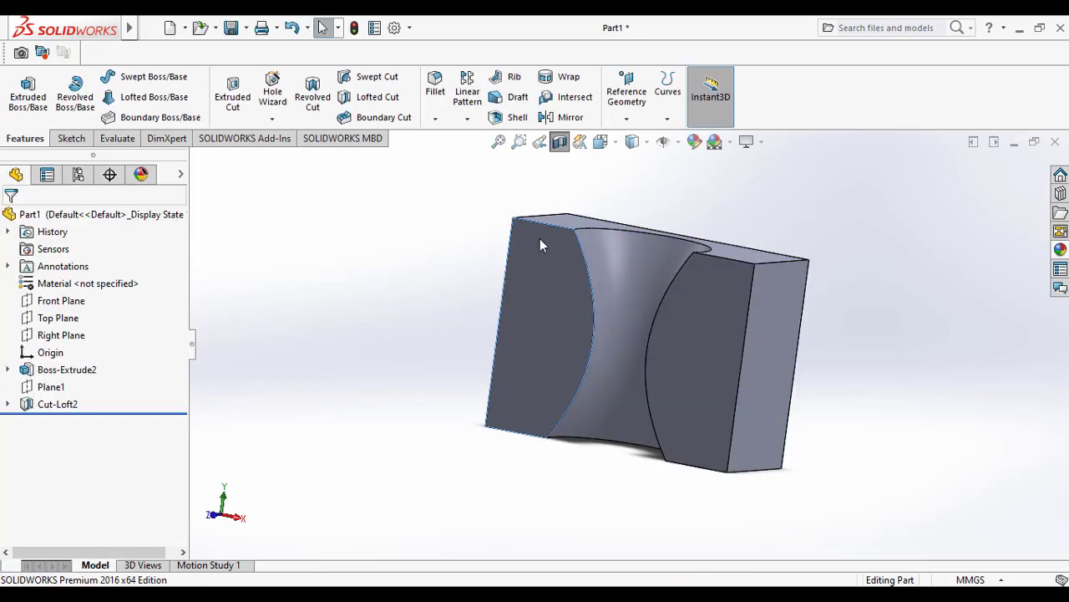
Reorient normal to the Front Plane and show Cut-Loft2's profile sketches with 75 mm spacing
right_click(57, 403)
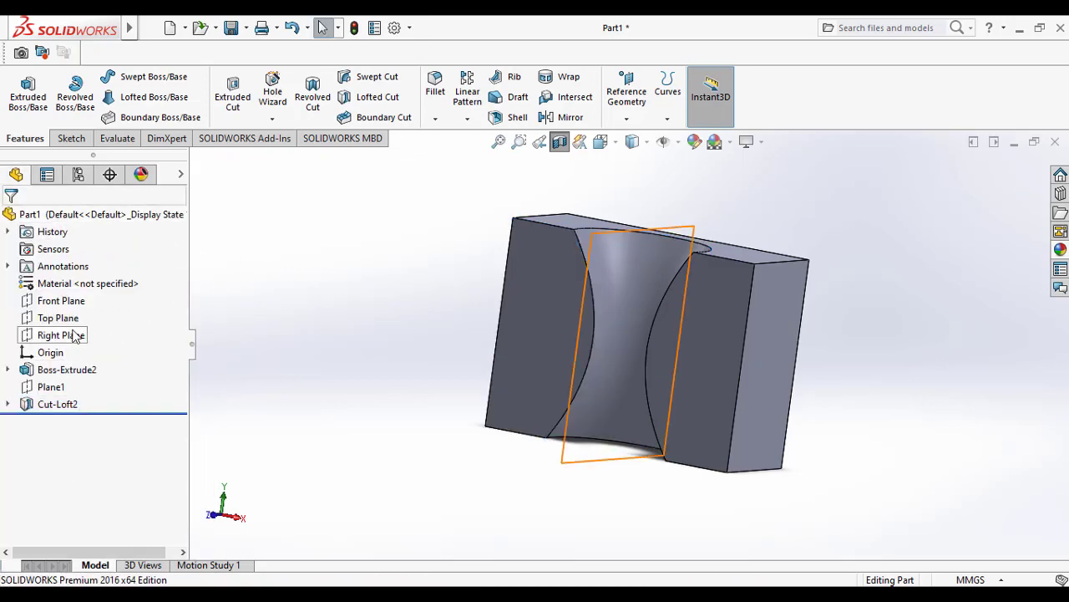
click(61, 301)
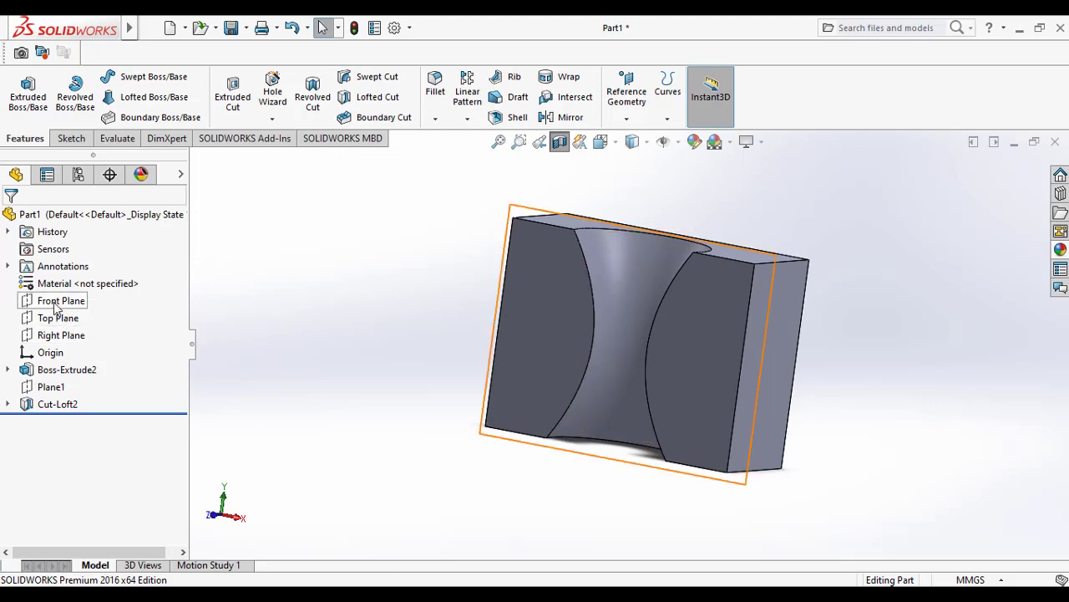
click(60, 301)
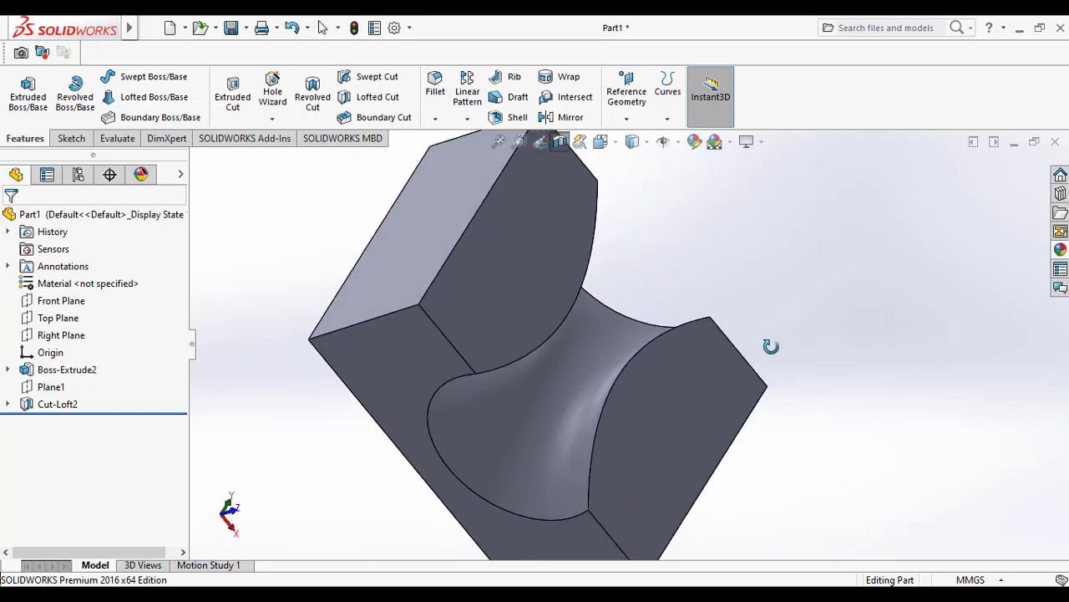
click(57, 403)
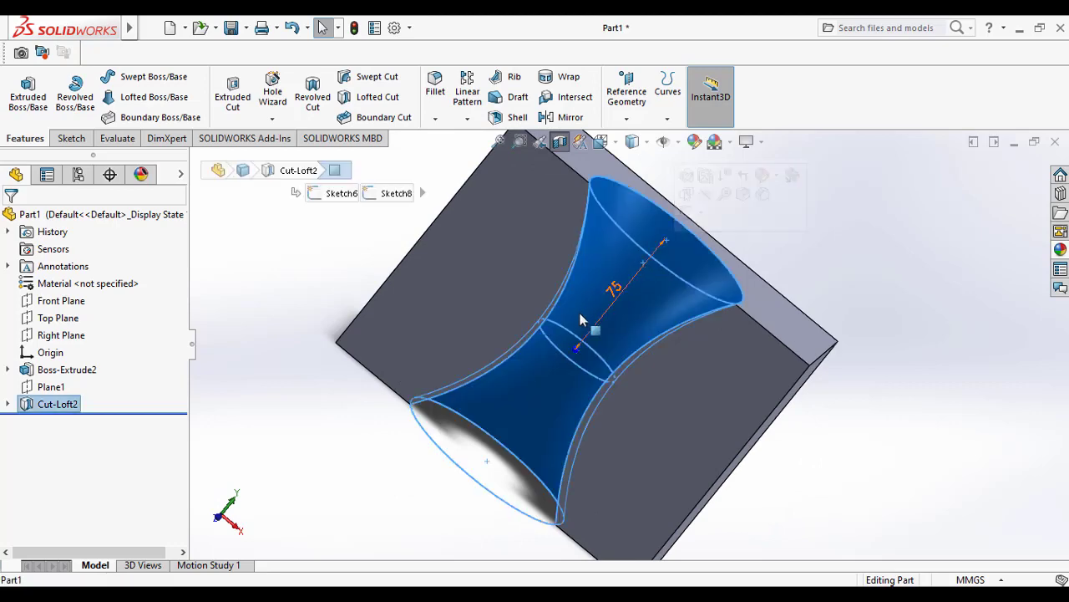